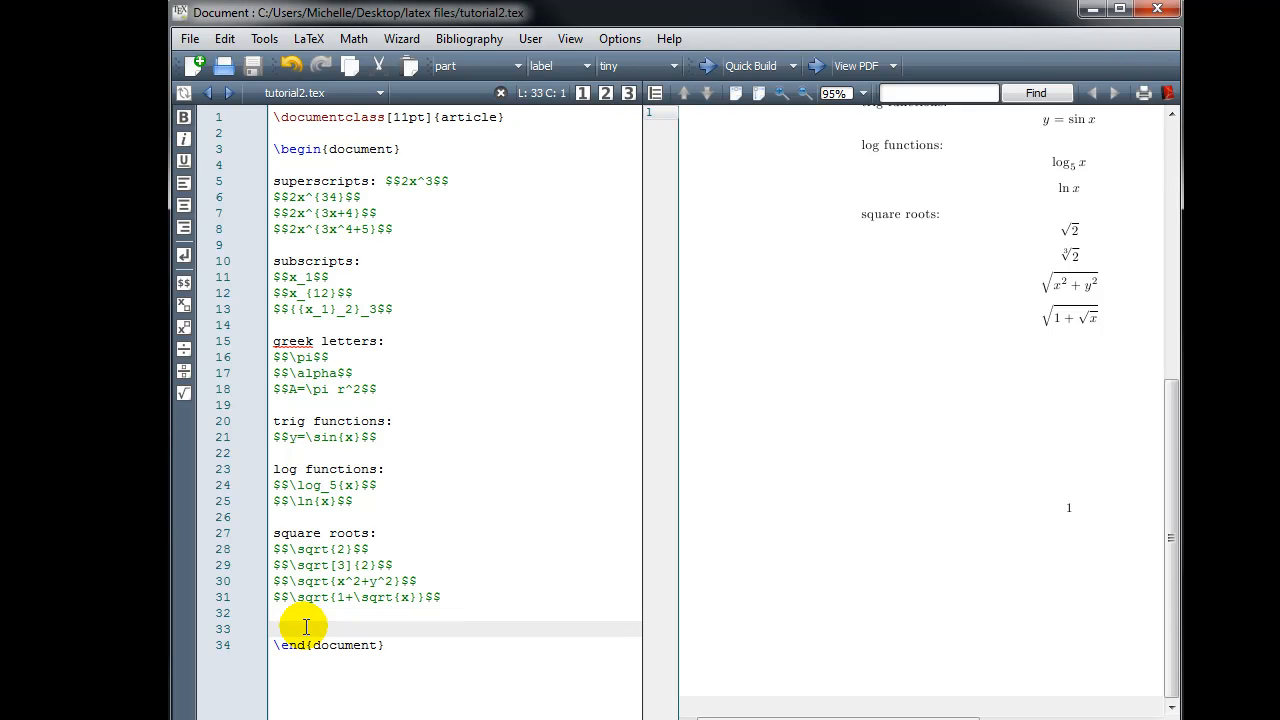
Type the 'fractions:' heading and the sentence 'About 2/3 of the glass is full.'
text(fractions:)
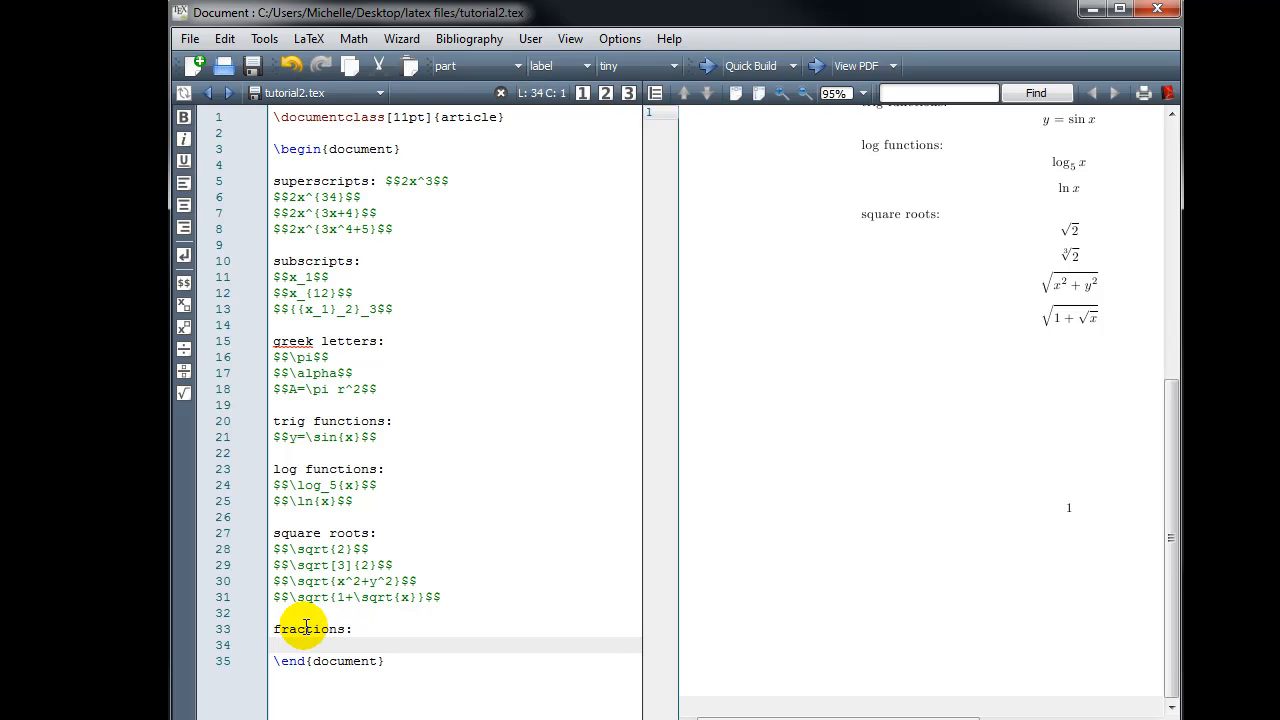
text(About 2)
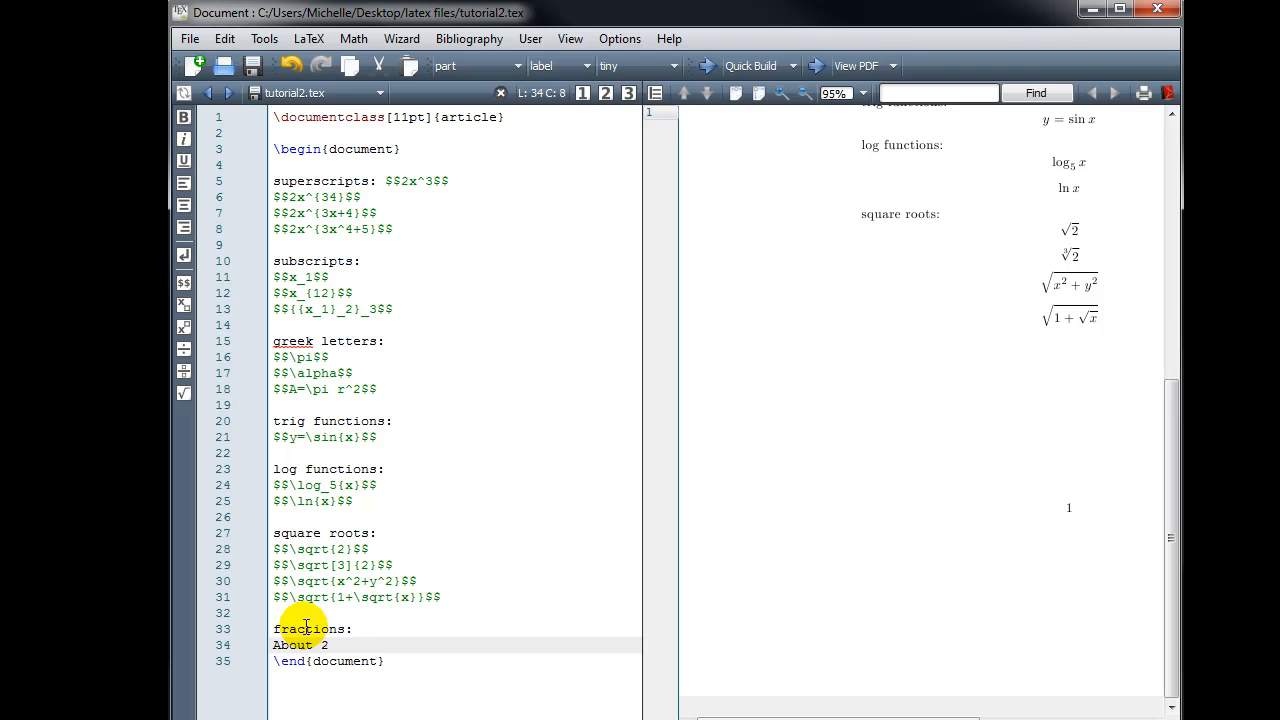
text(/3 of the glass is full.)
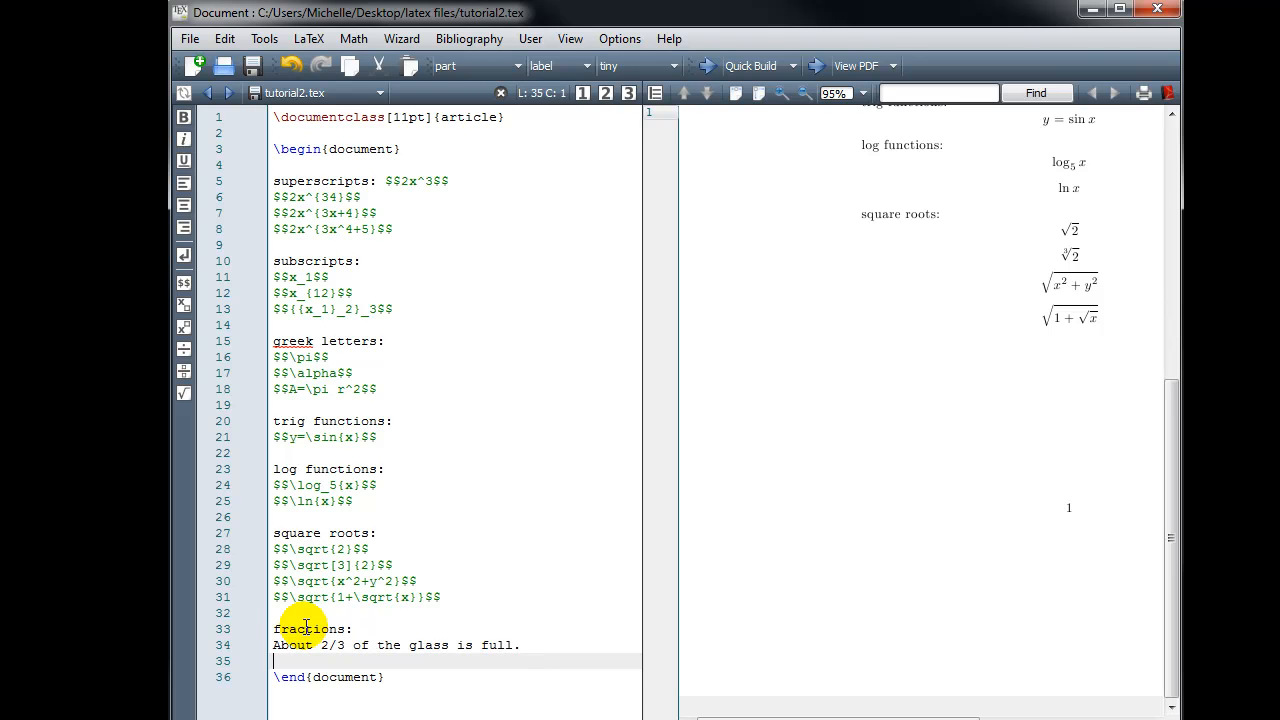
mouse_move(730, 303)
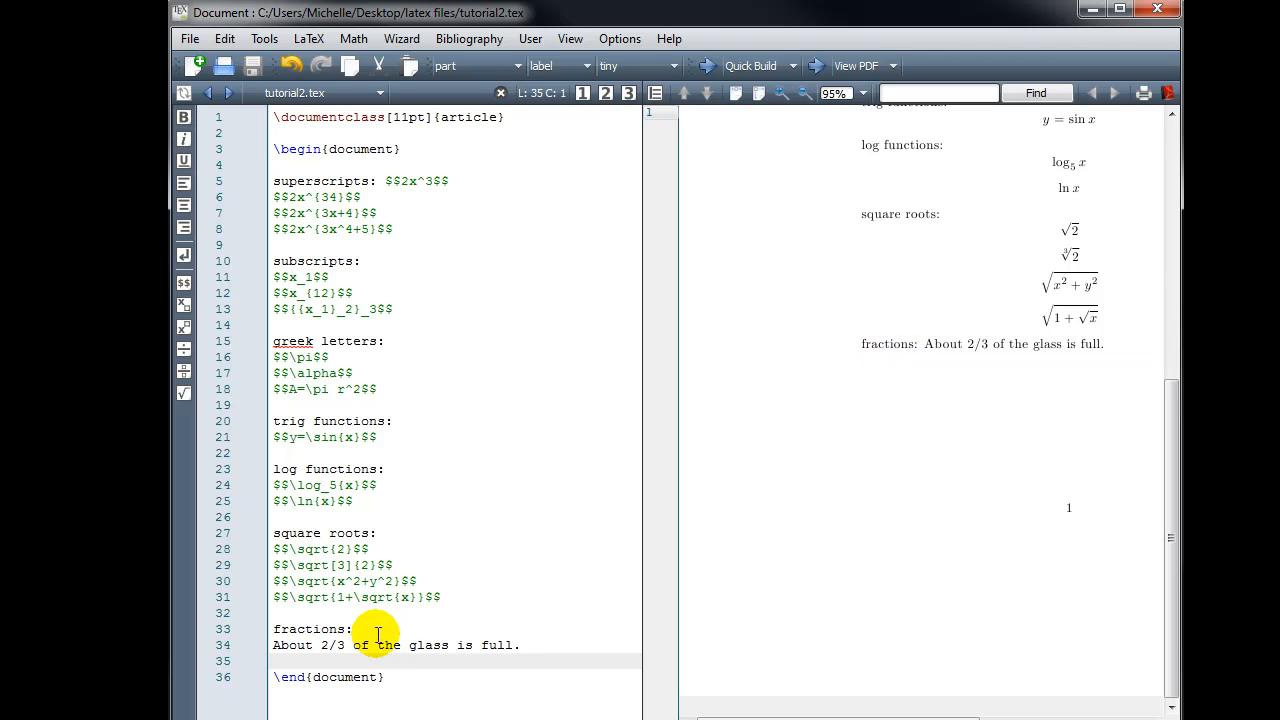
mouse_move(318, 655)
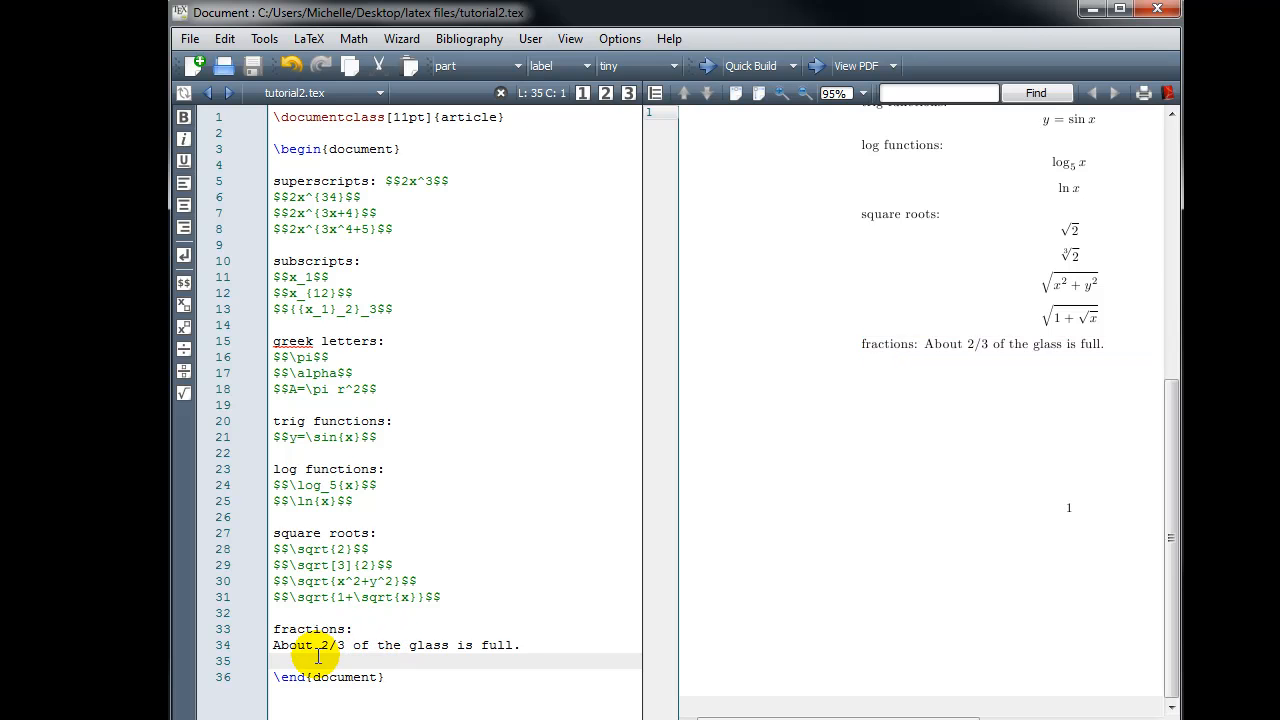
mouse_move(1032, 365)
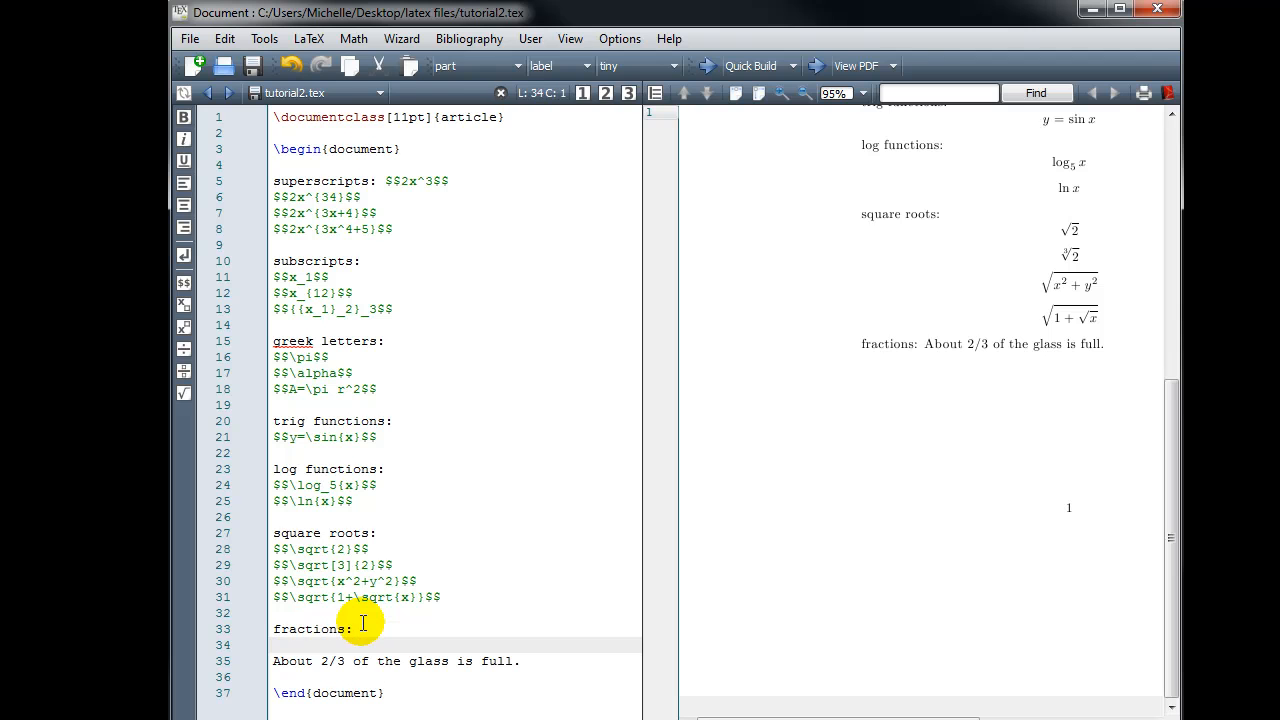
mouse_move(760, 66)
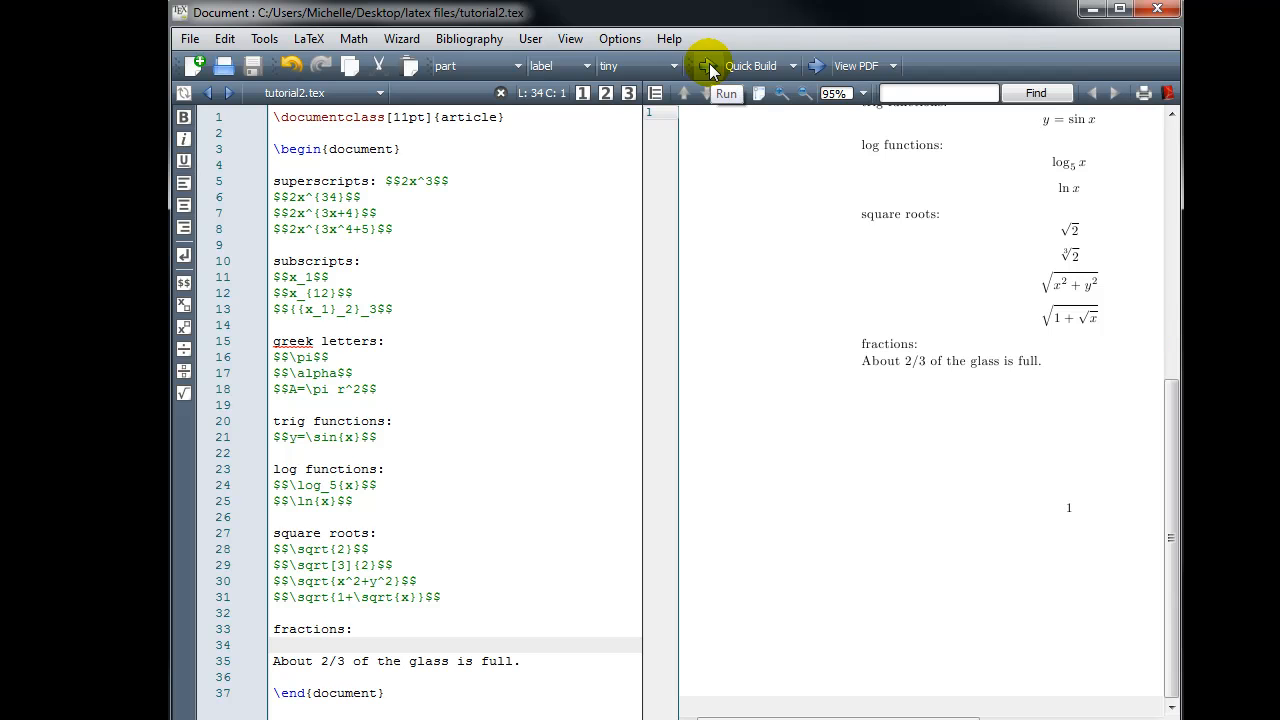
mouse_move(925, 370)
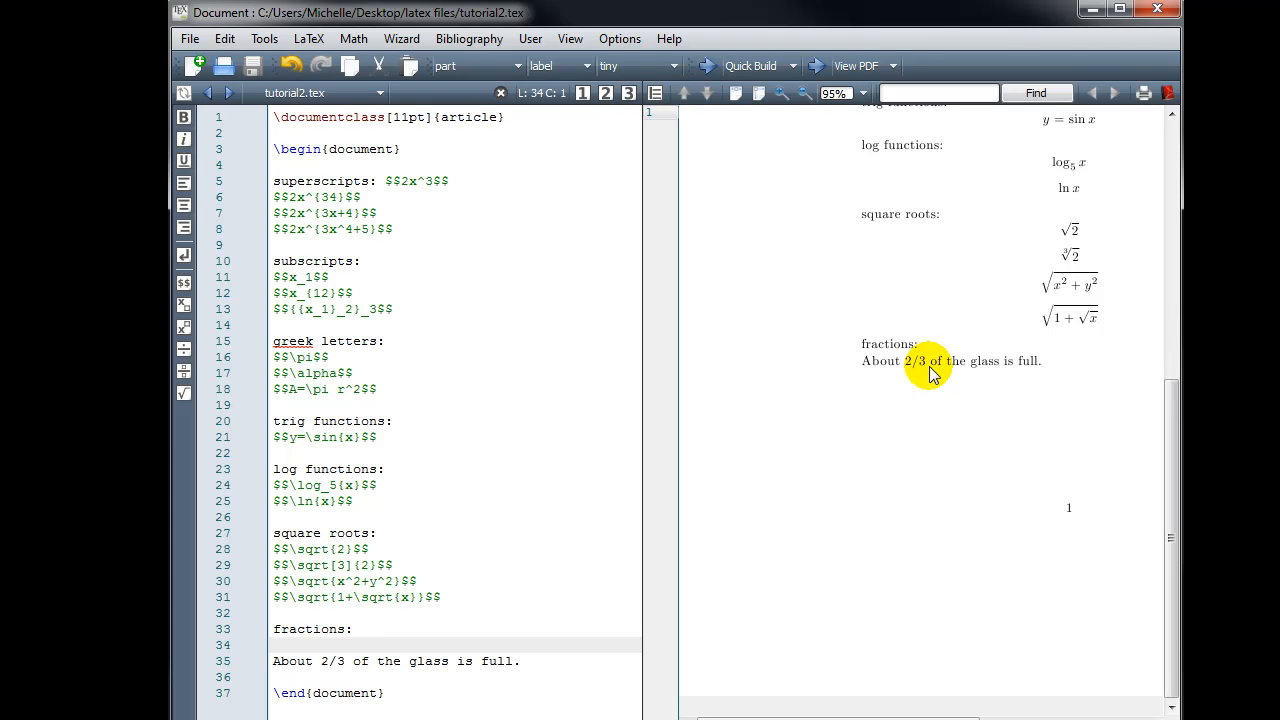
mouse_move(325, 665)
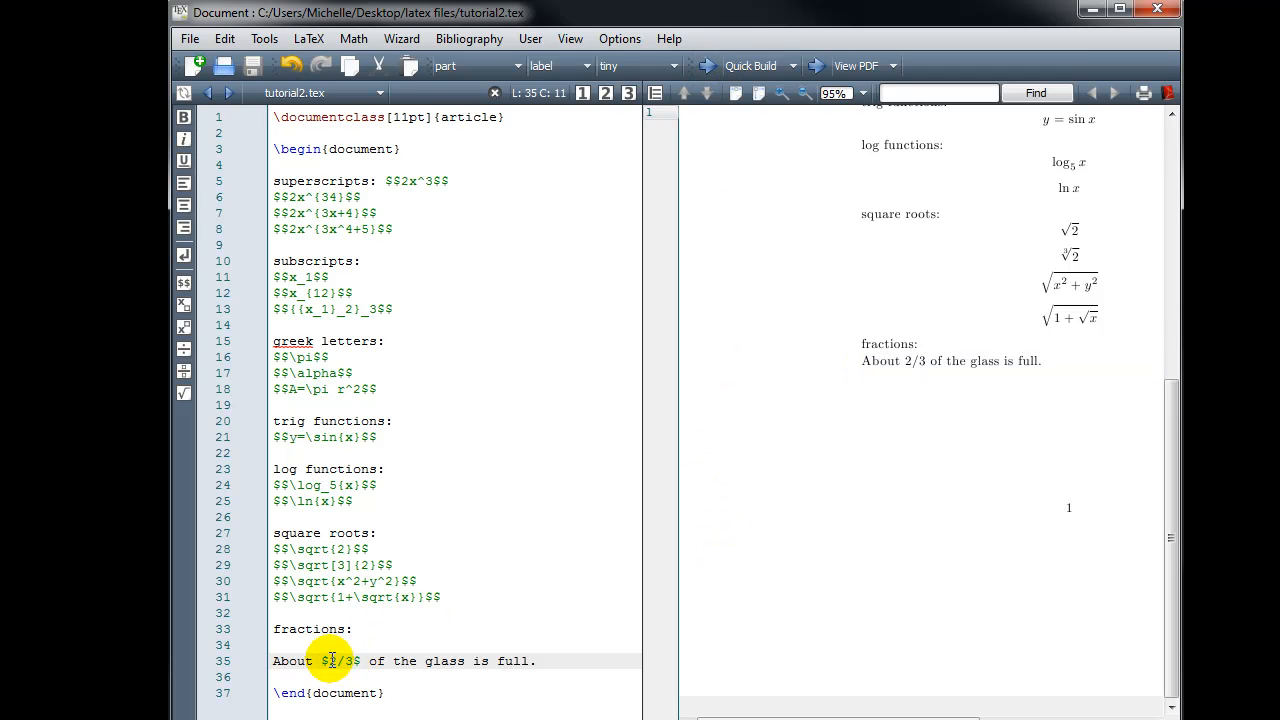
mouse_move(429, 639)
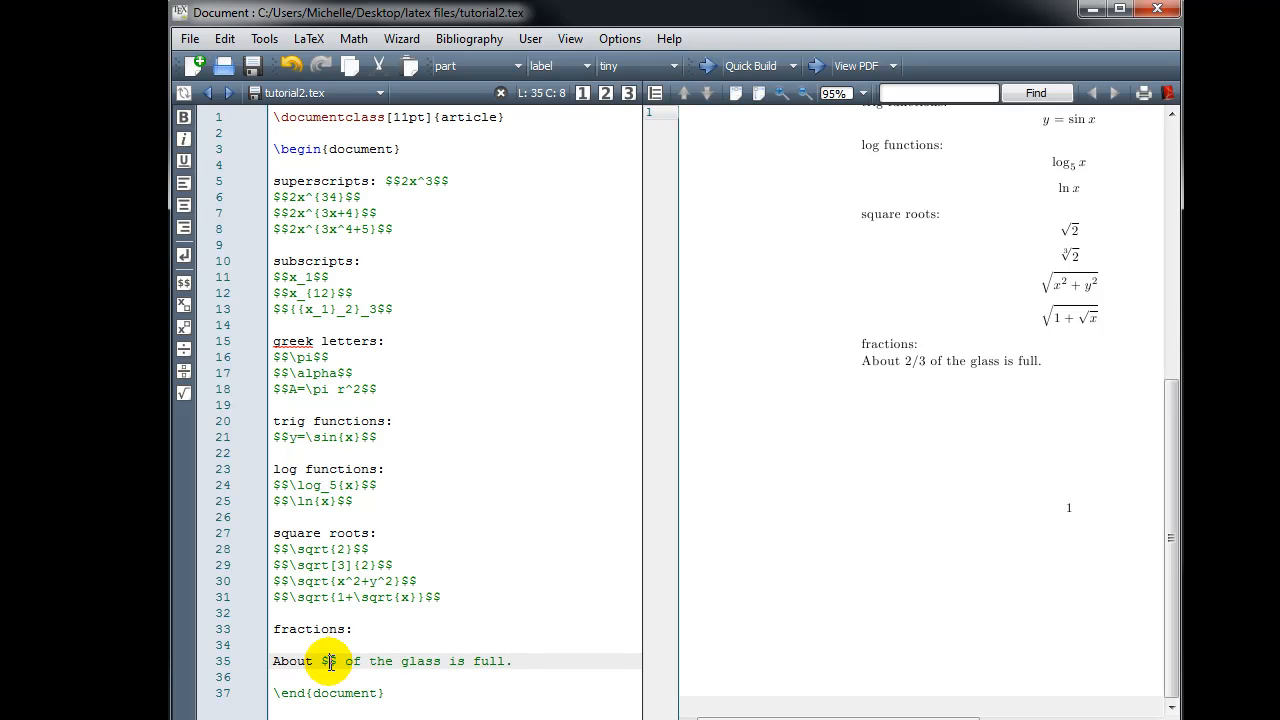
Replace 2/3 inside the dollar signs with \frac{2}{3}
text(fra)
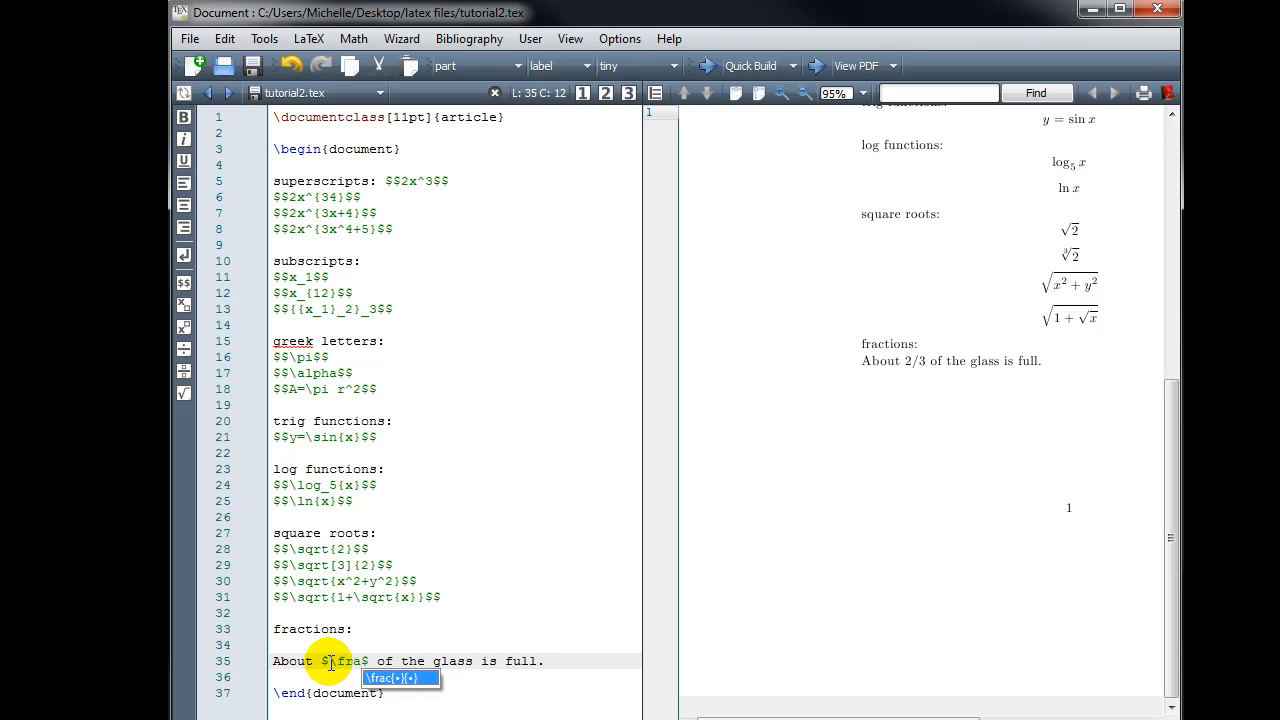
text(c)
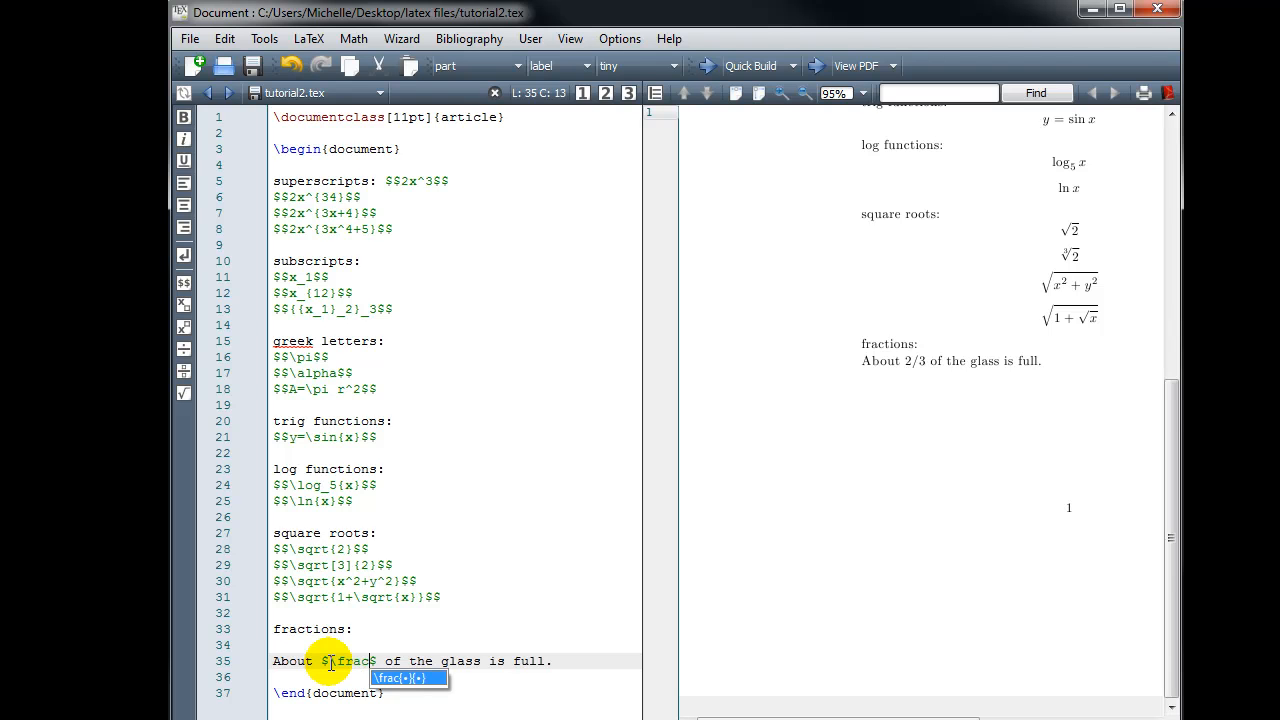
text({}{)
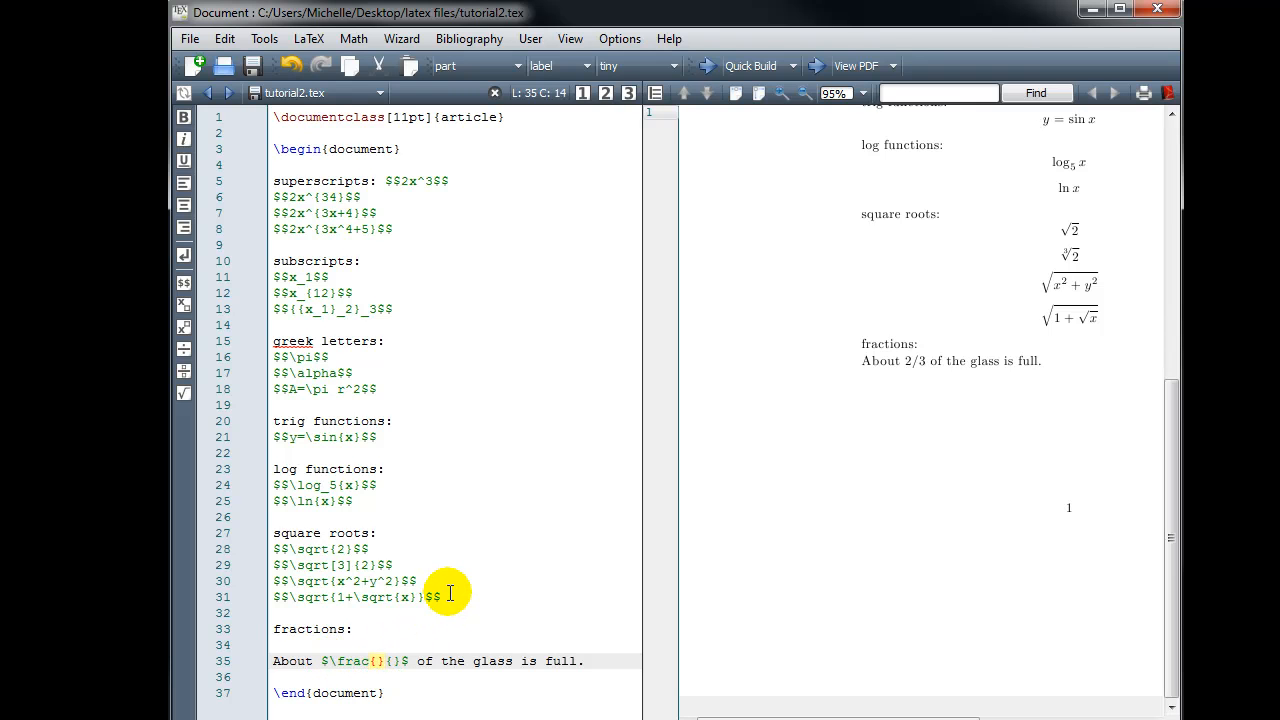
text(2)
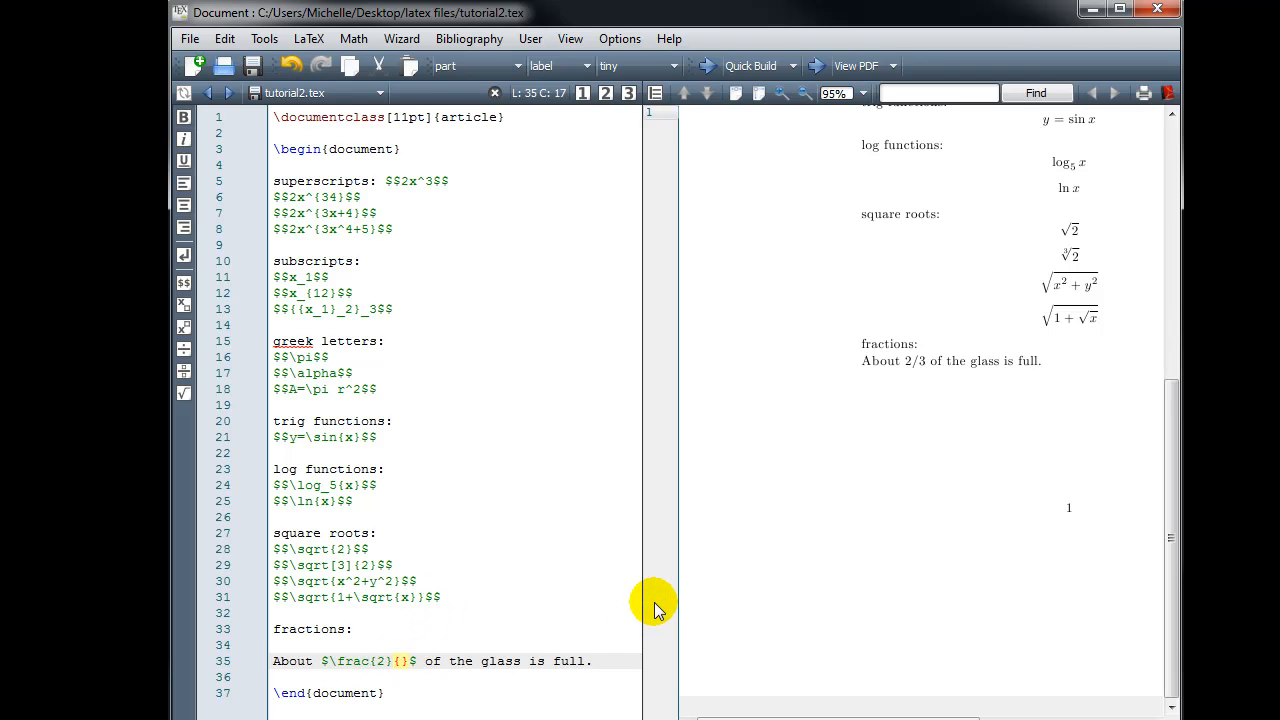
text(3)
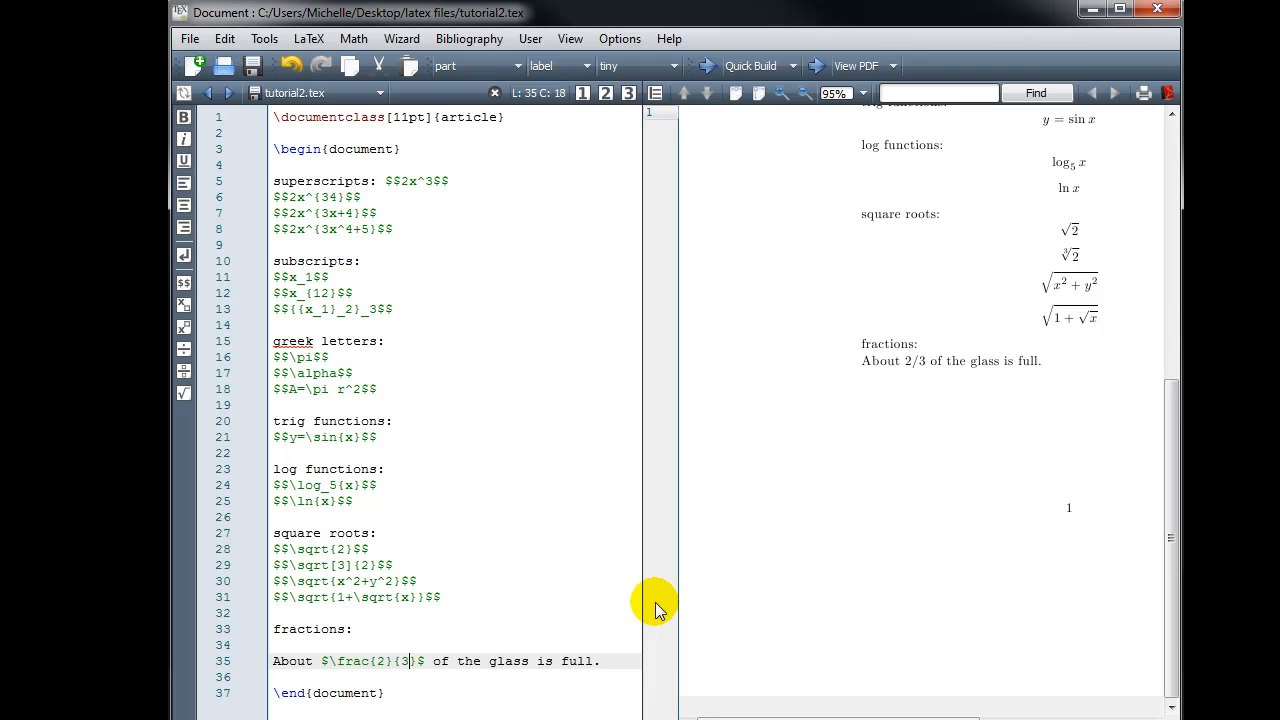
mouse_move(445, 660)
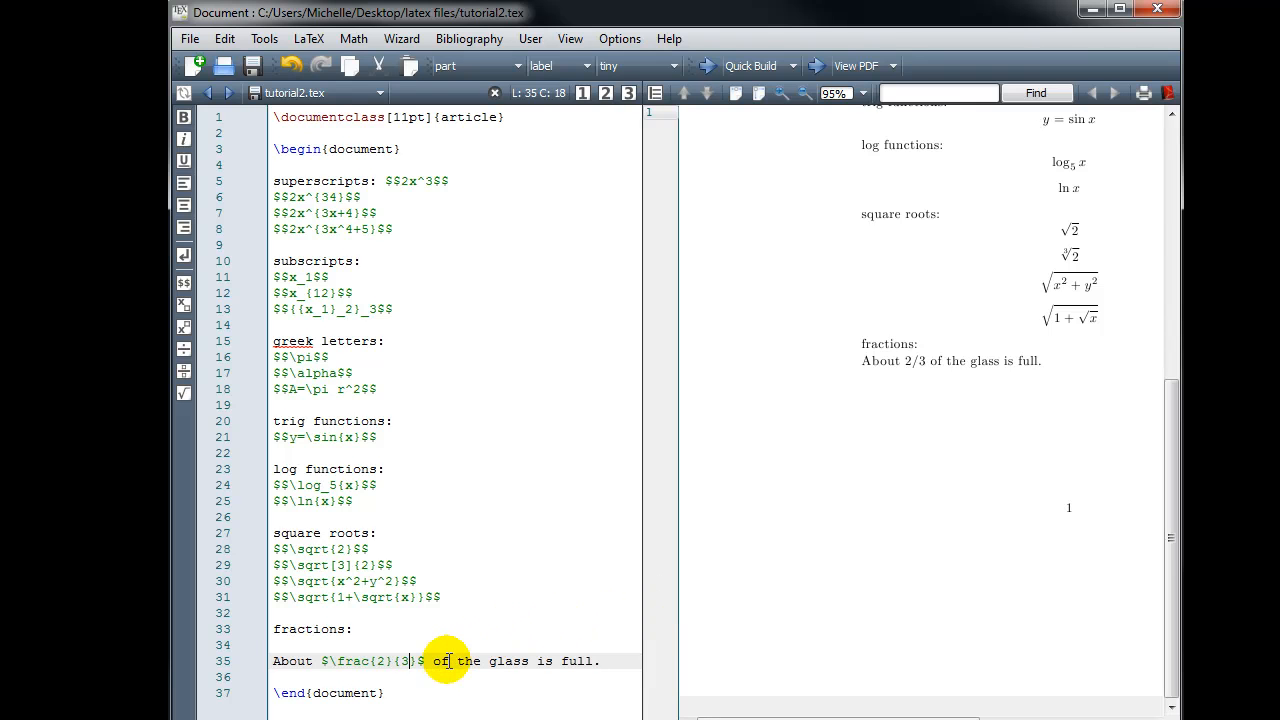
mouse_move(481, 636)
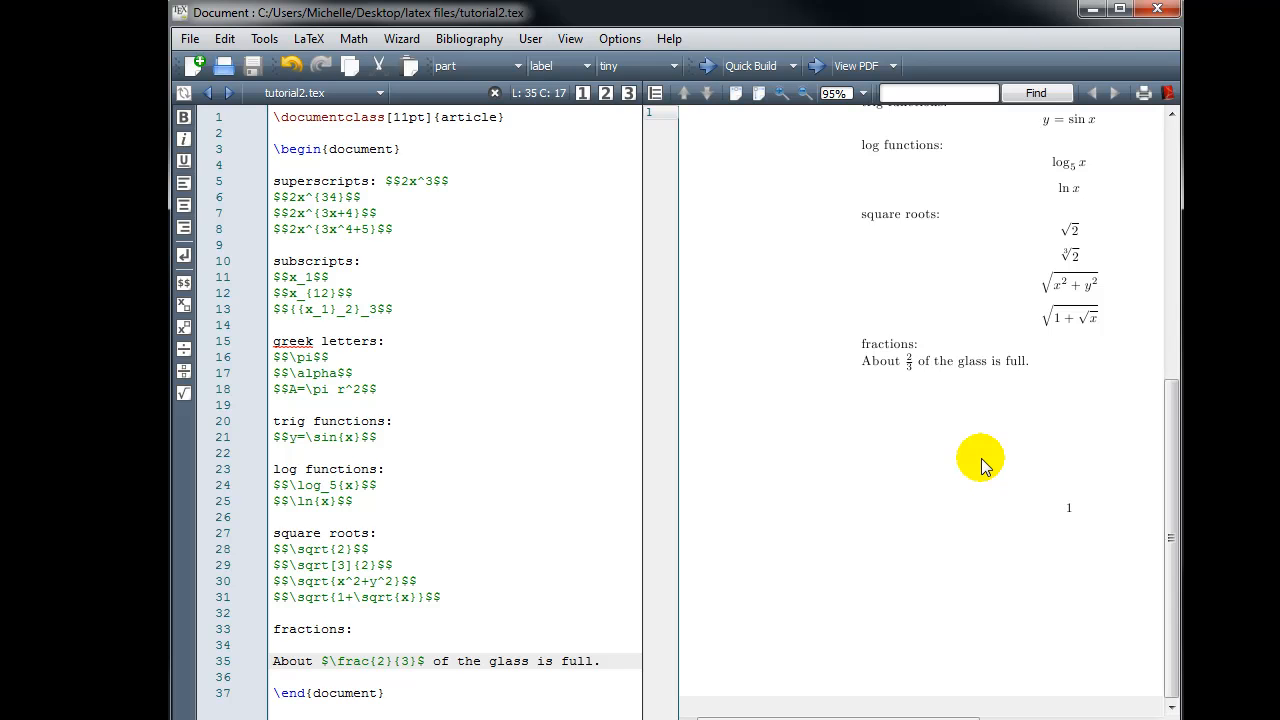
mouse_move(737, 505)
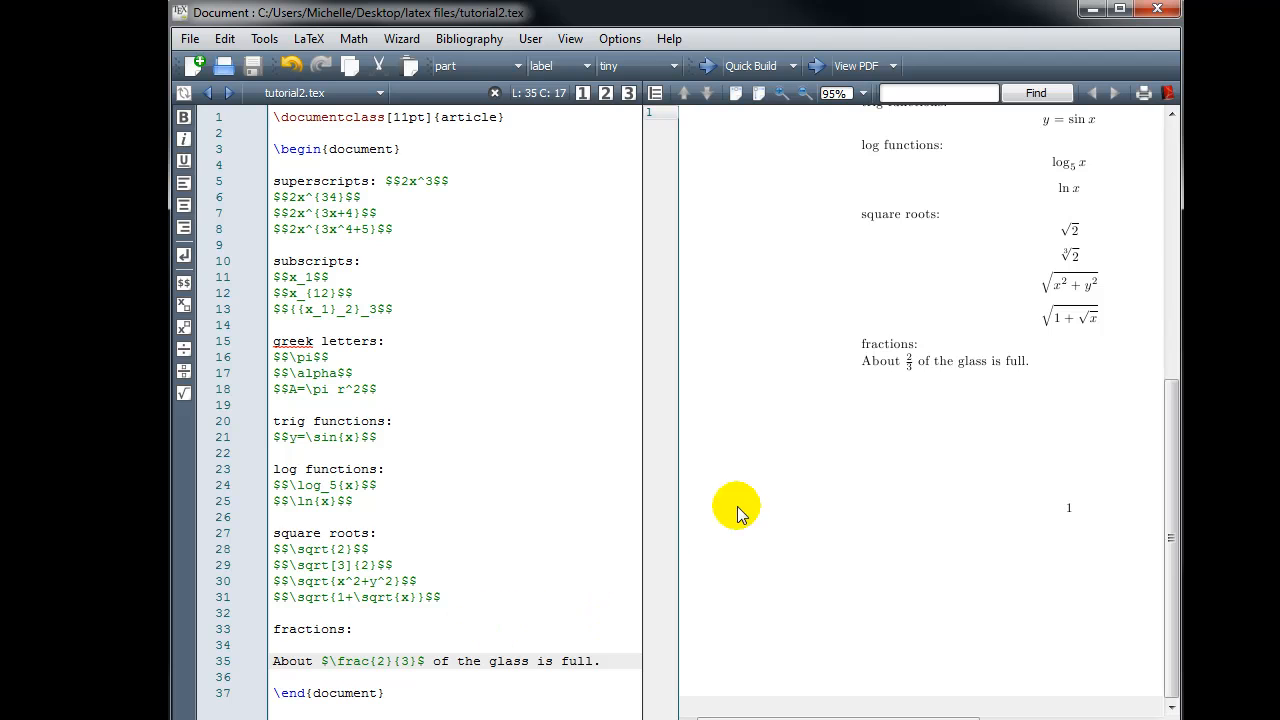
mouse_move(860, 438)
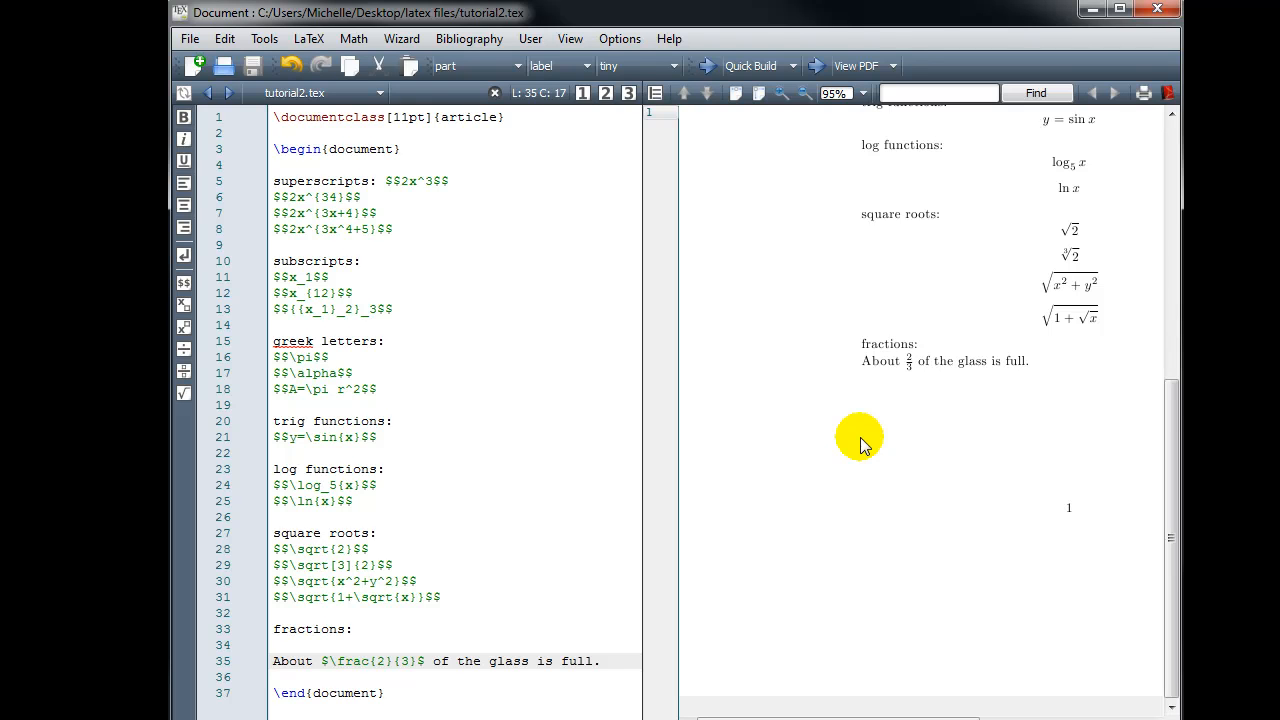
mouse_move(710, 617)
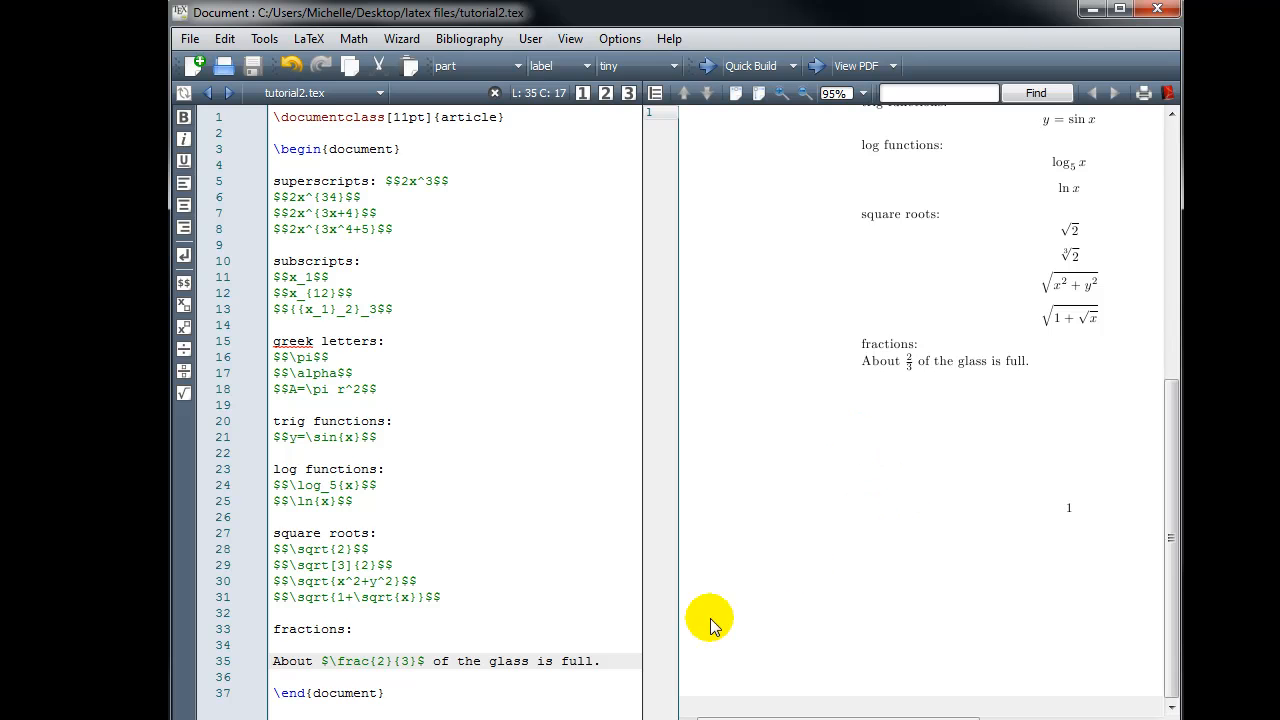
mouse_move(330, 660)
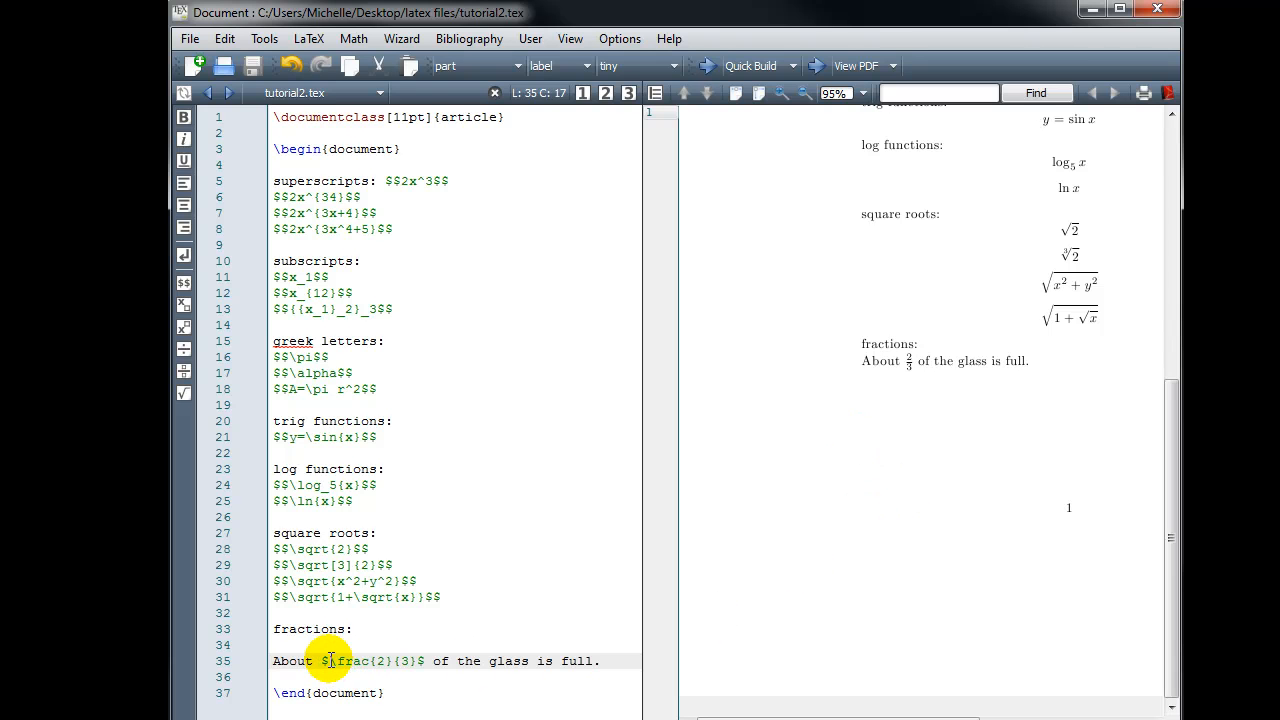
Wrap the fraction as \displaystyle{\frac{2}{3}} for full-size rendering
click(327, 660)
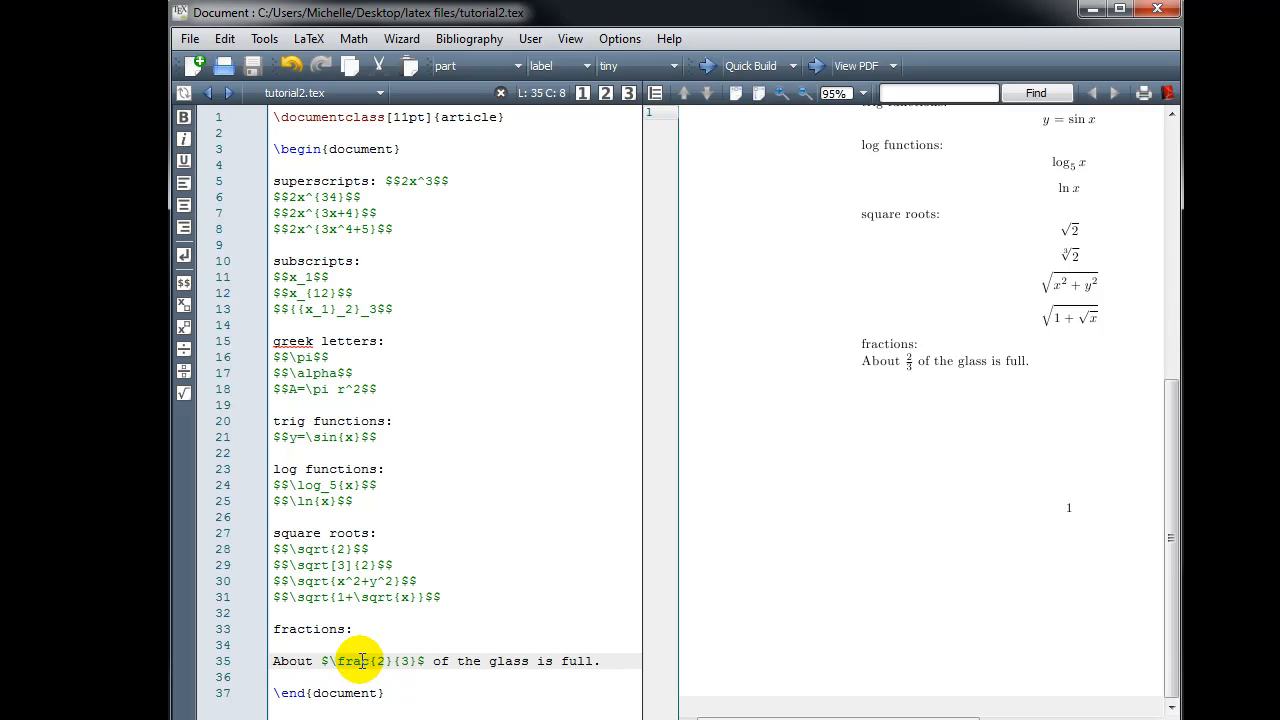
text(displa)
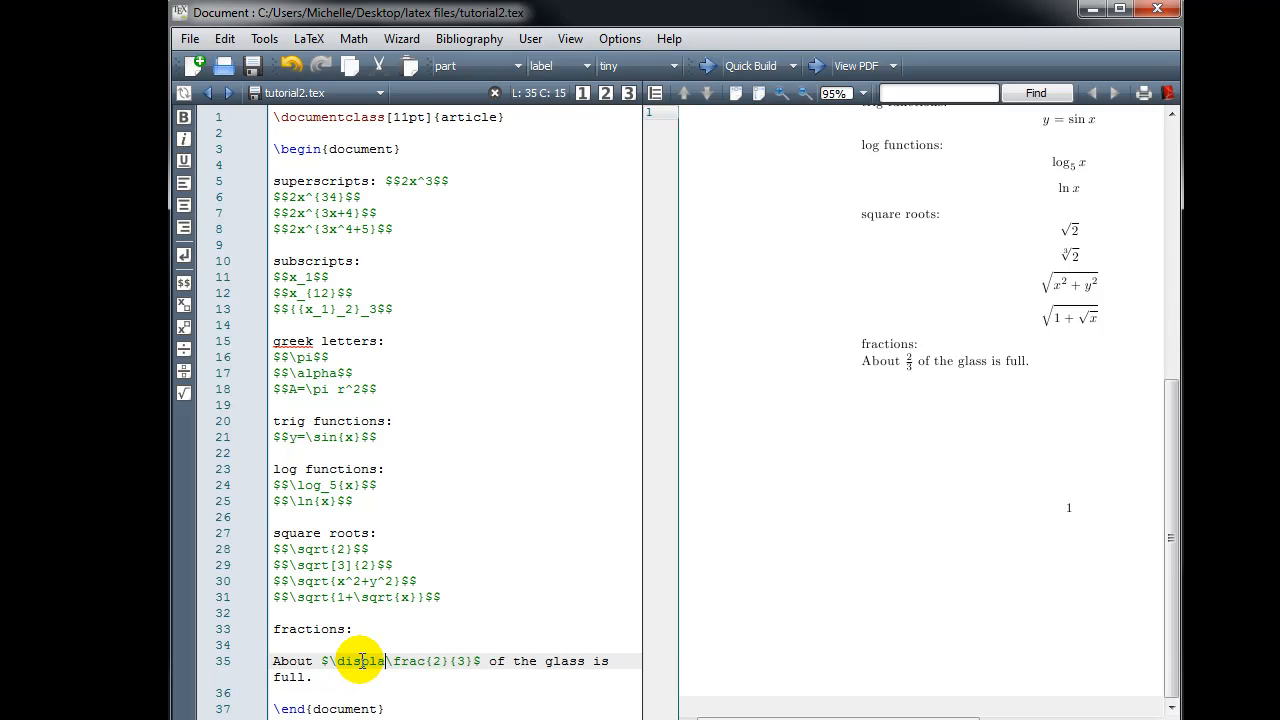
text(ystyle{)
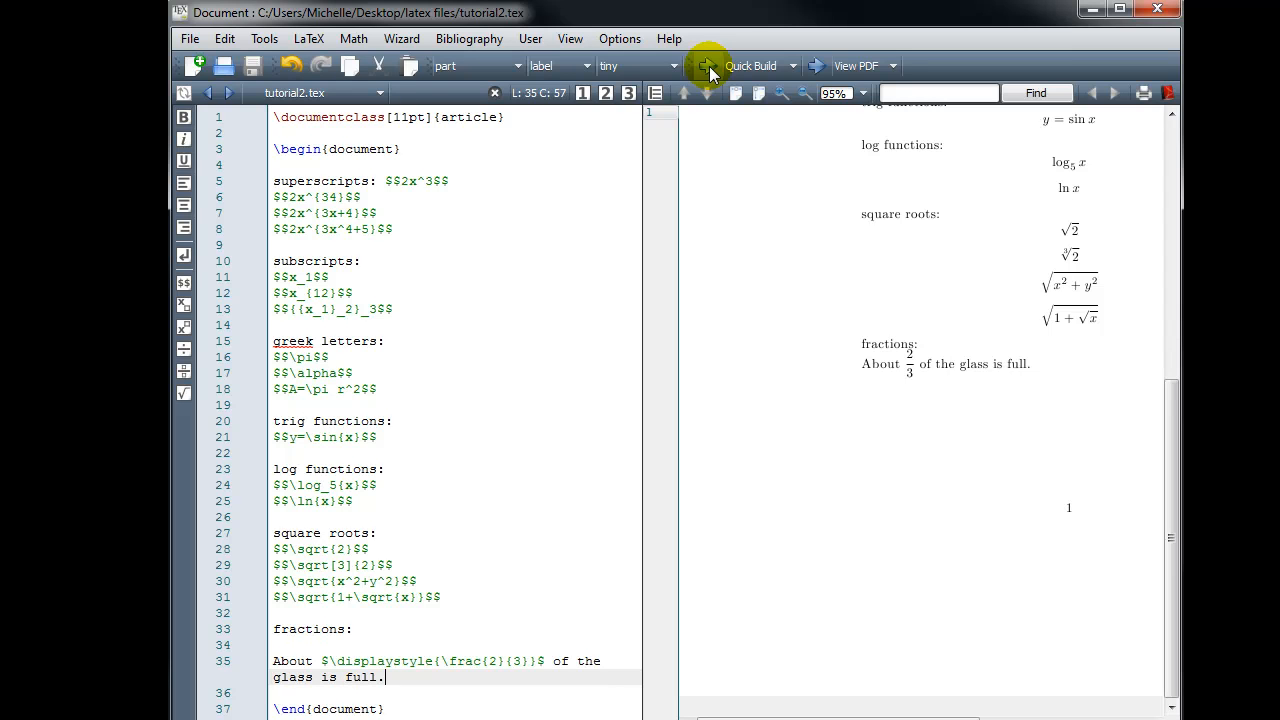
mouse_move(712, 74)
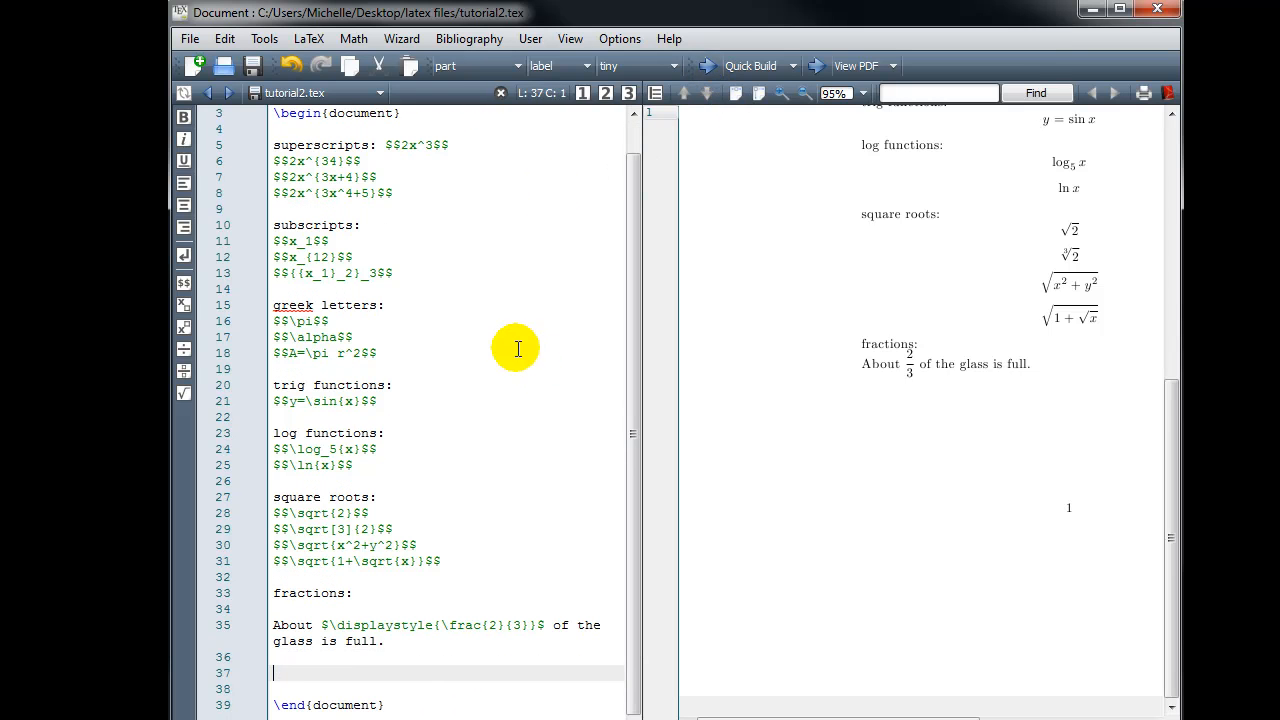
mouse_move(550, 366)
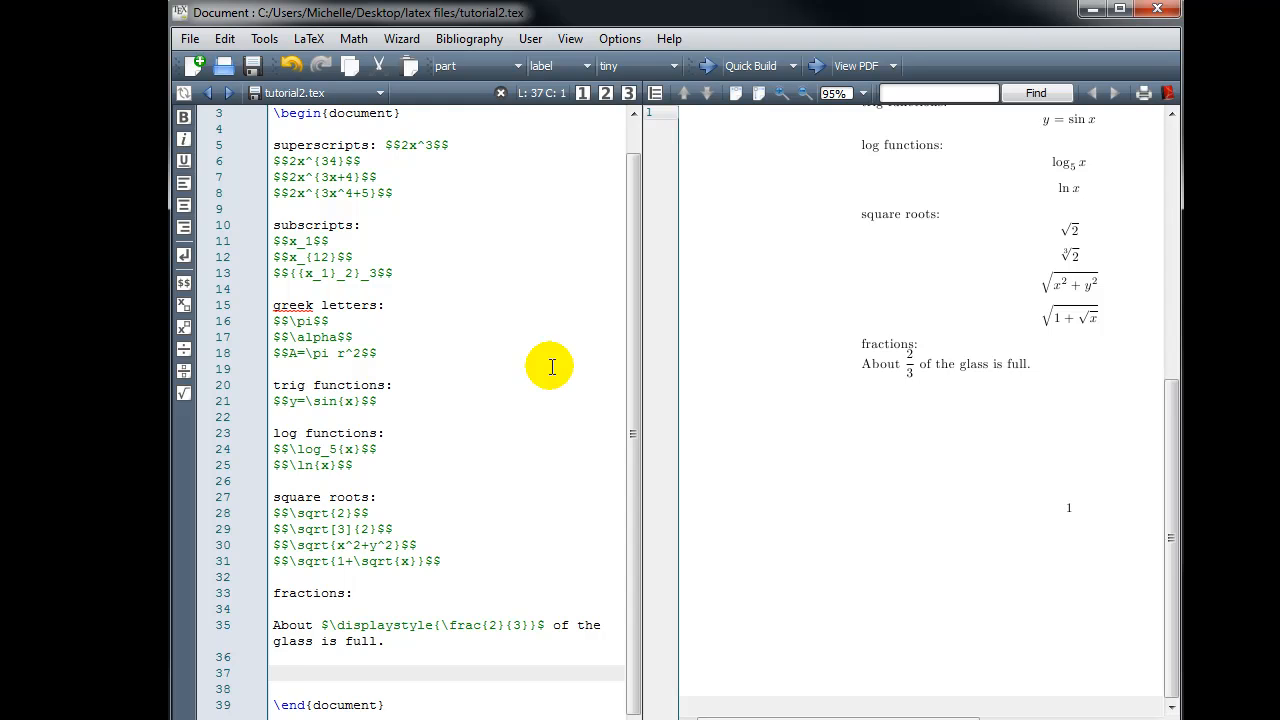
Write $$\frac{x}{x^2+x+1}$$ on line 37 and compile to preview it
text($$\frac{}{)
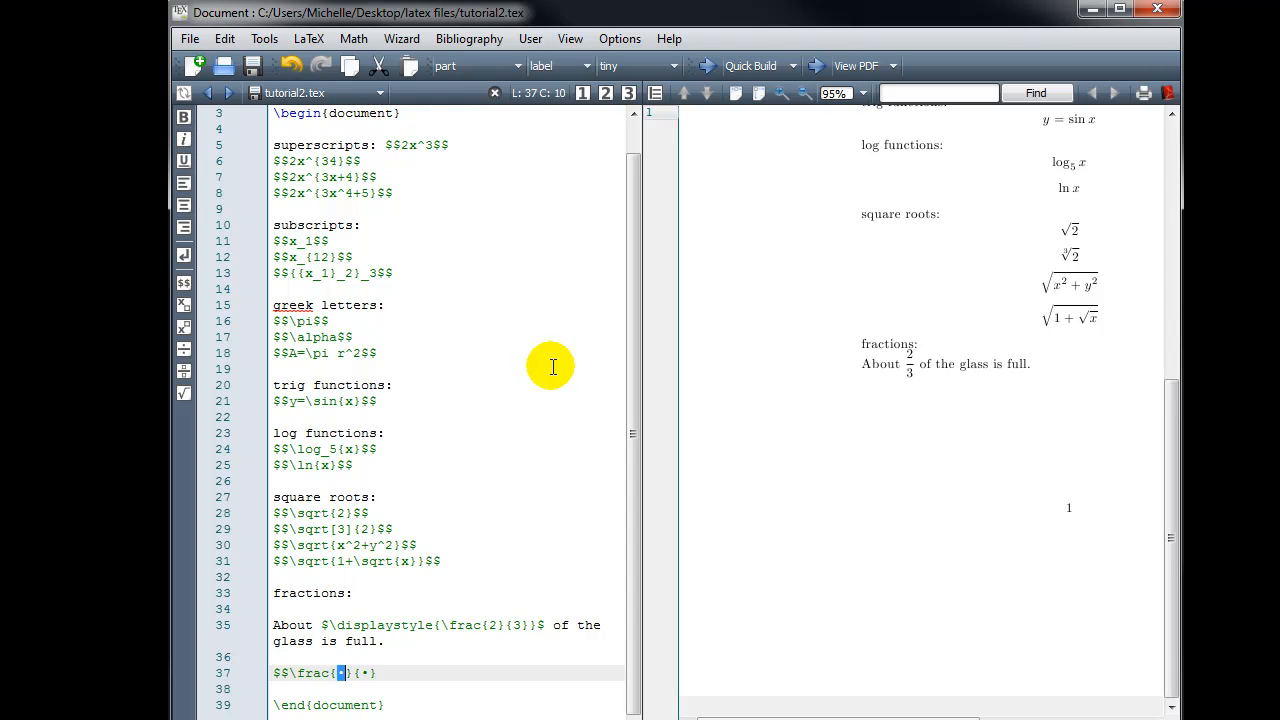
text(x)
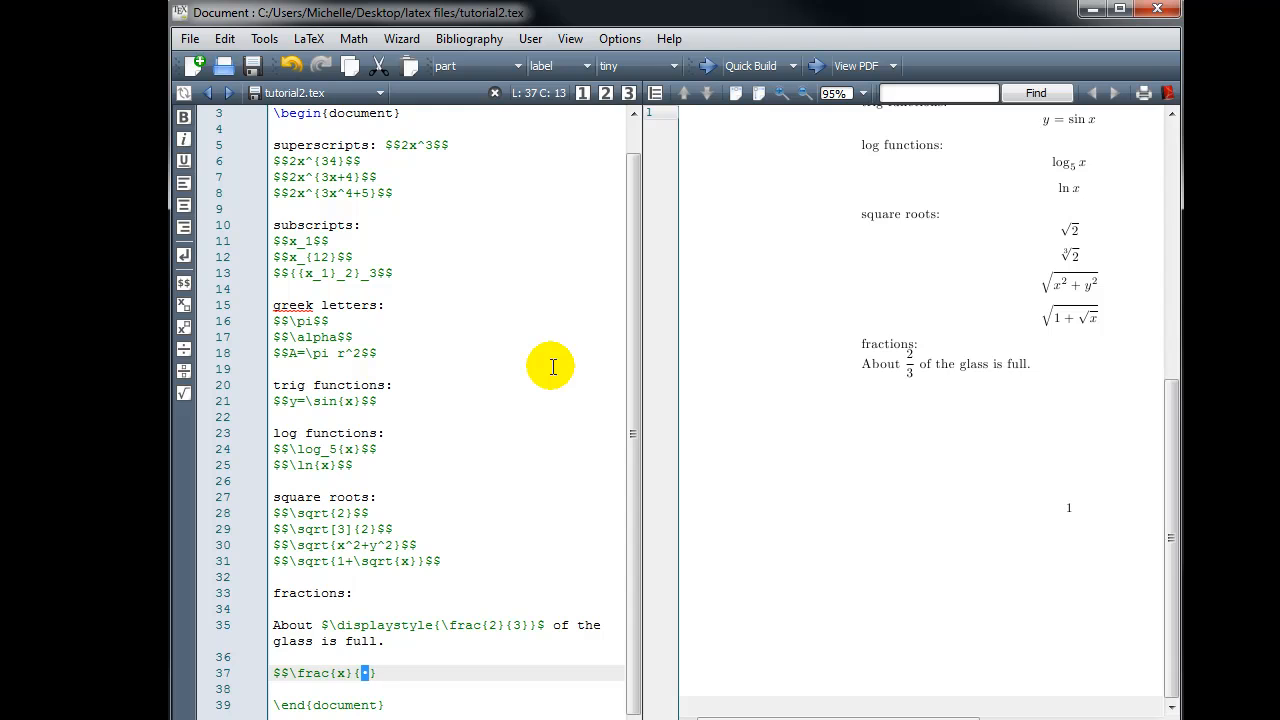
text(x)
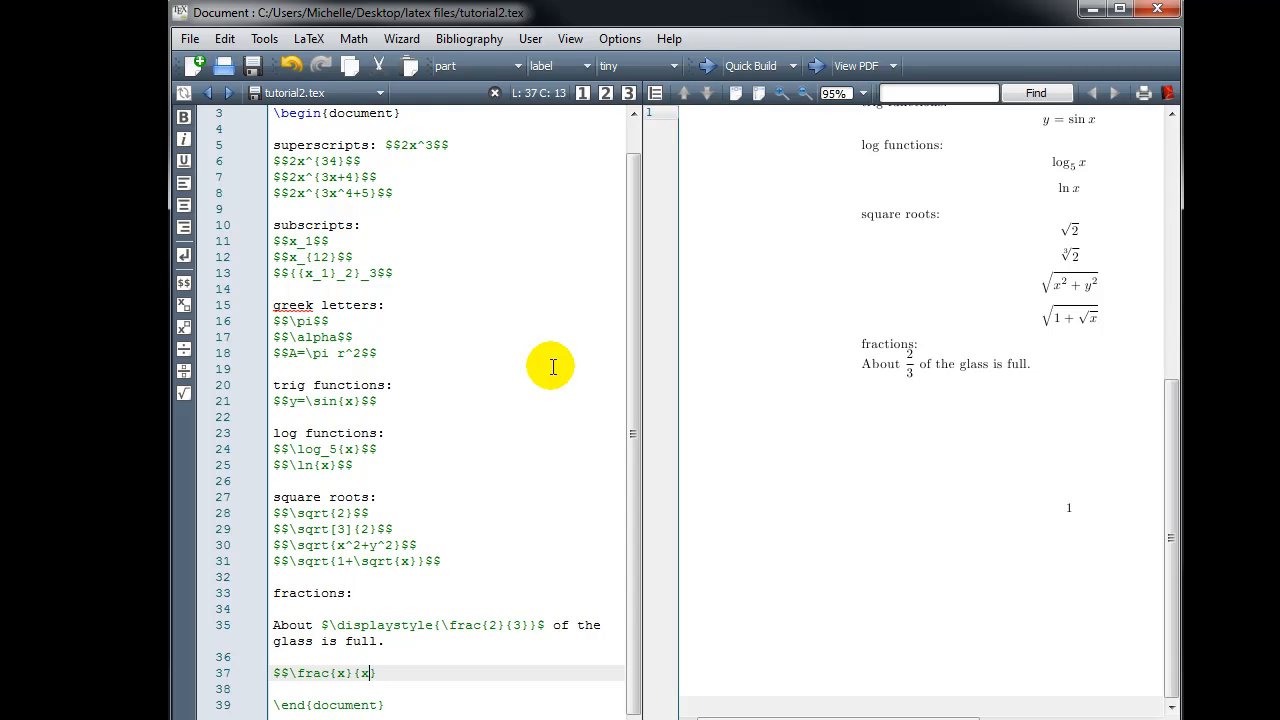
text(^2+)
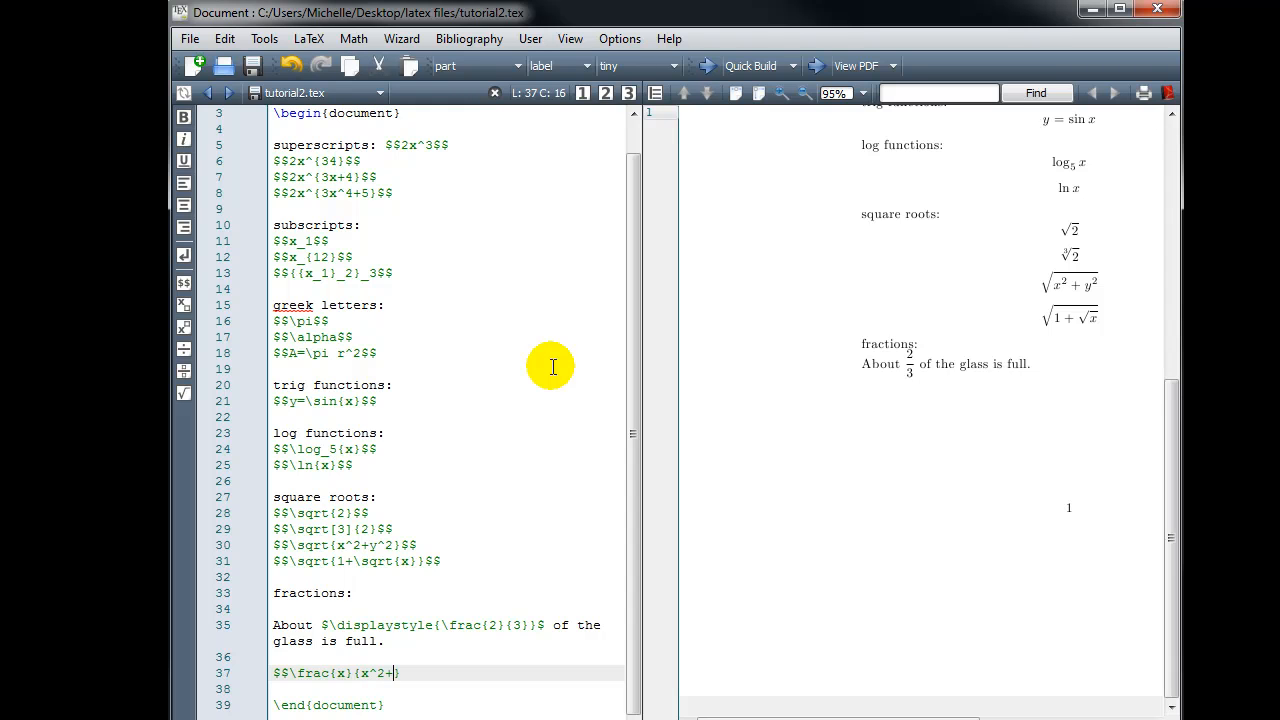
text(x+1)
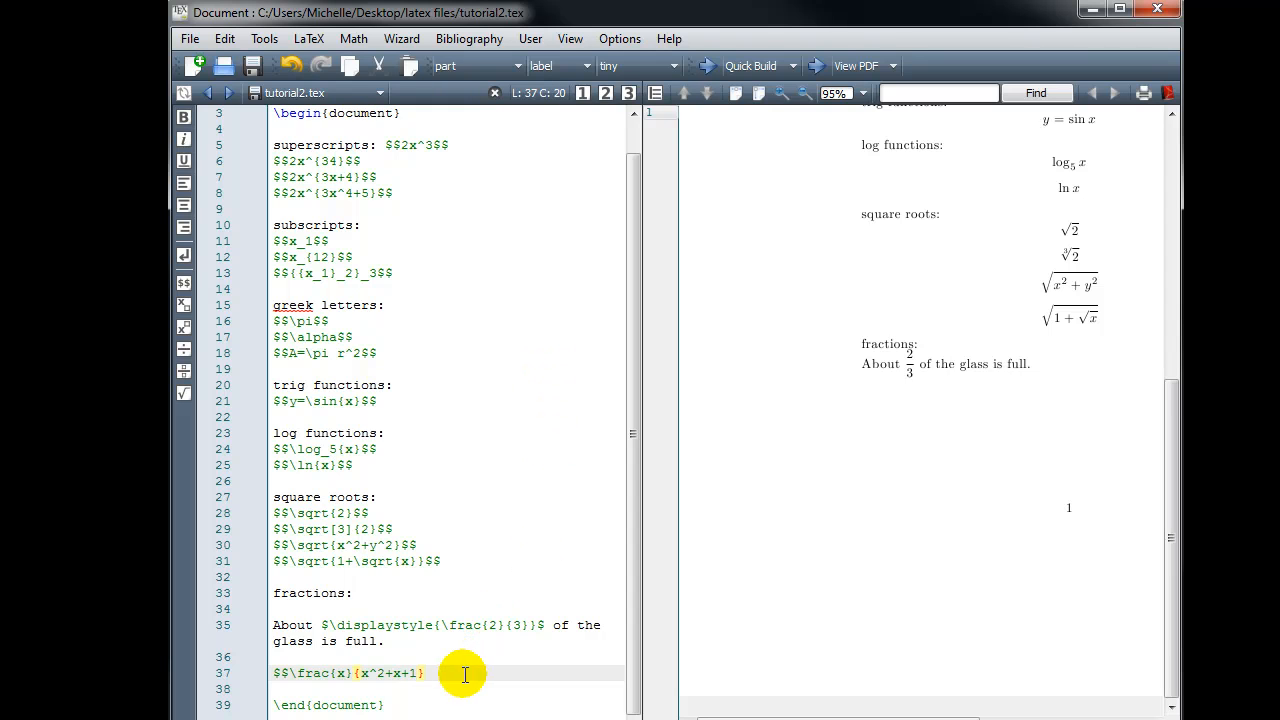
text($$)
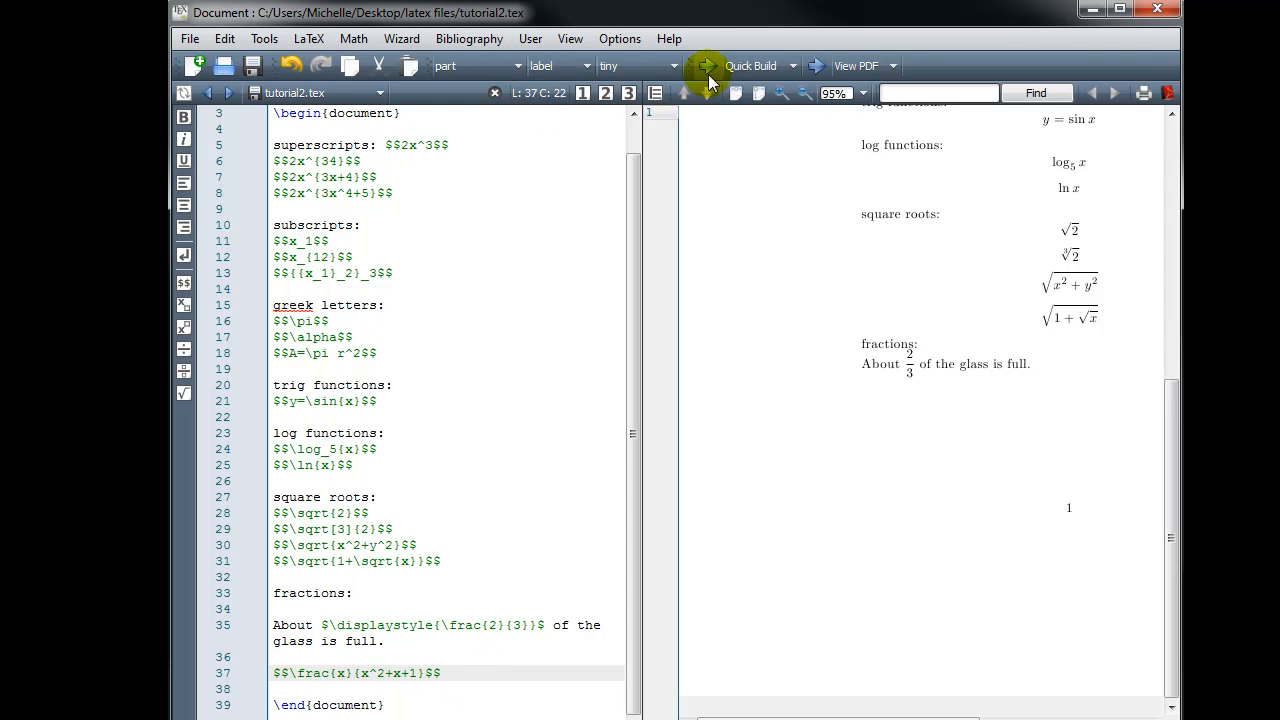
click(707, 66)
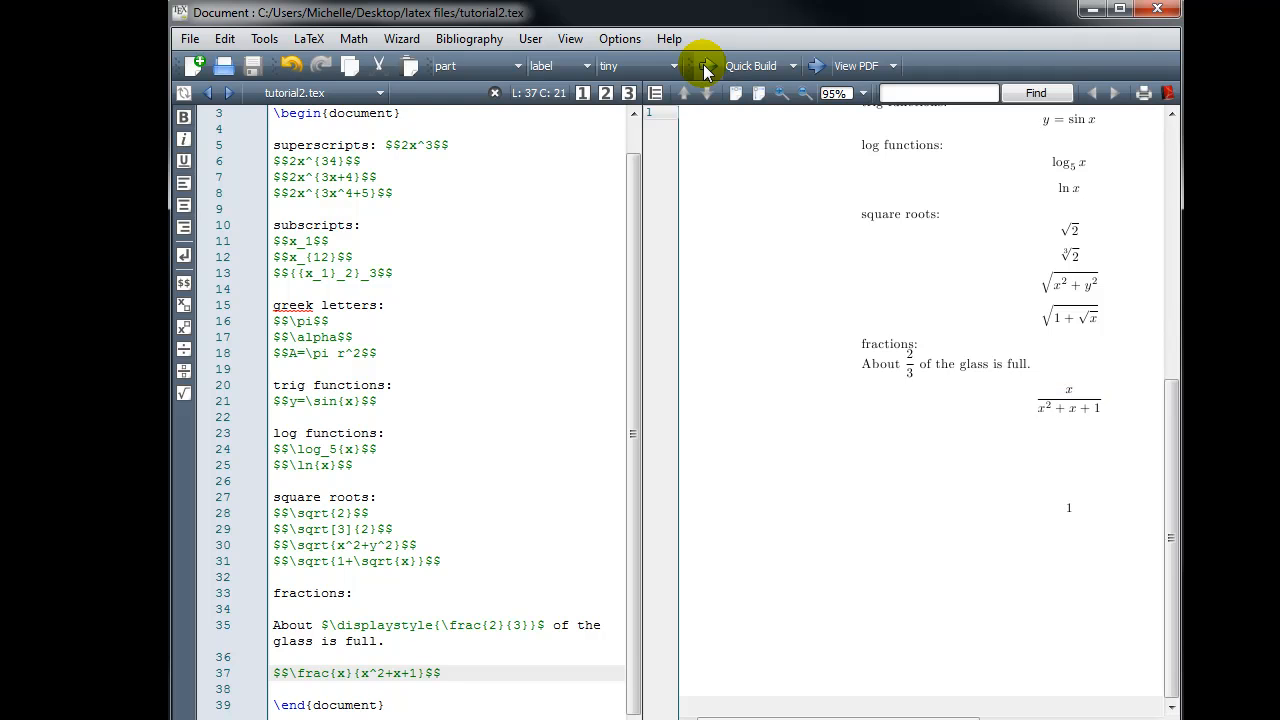
mouse_move(473, 648)
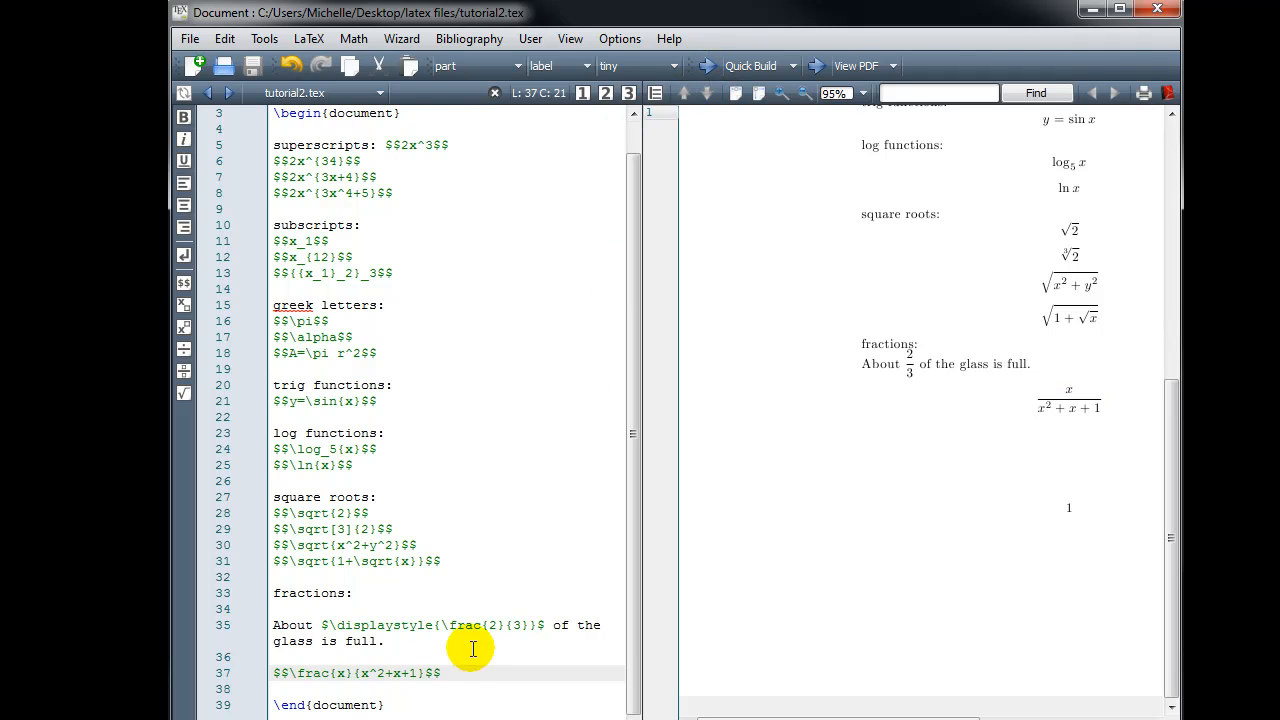
click(440, 672)
text($$)
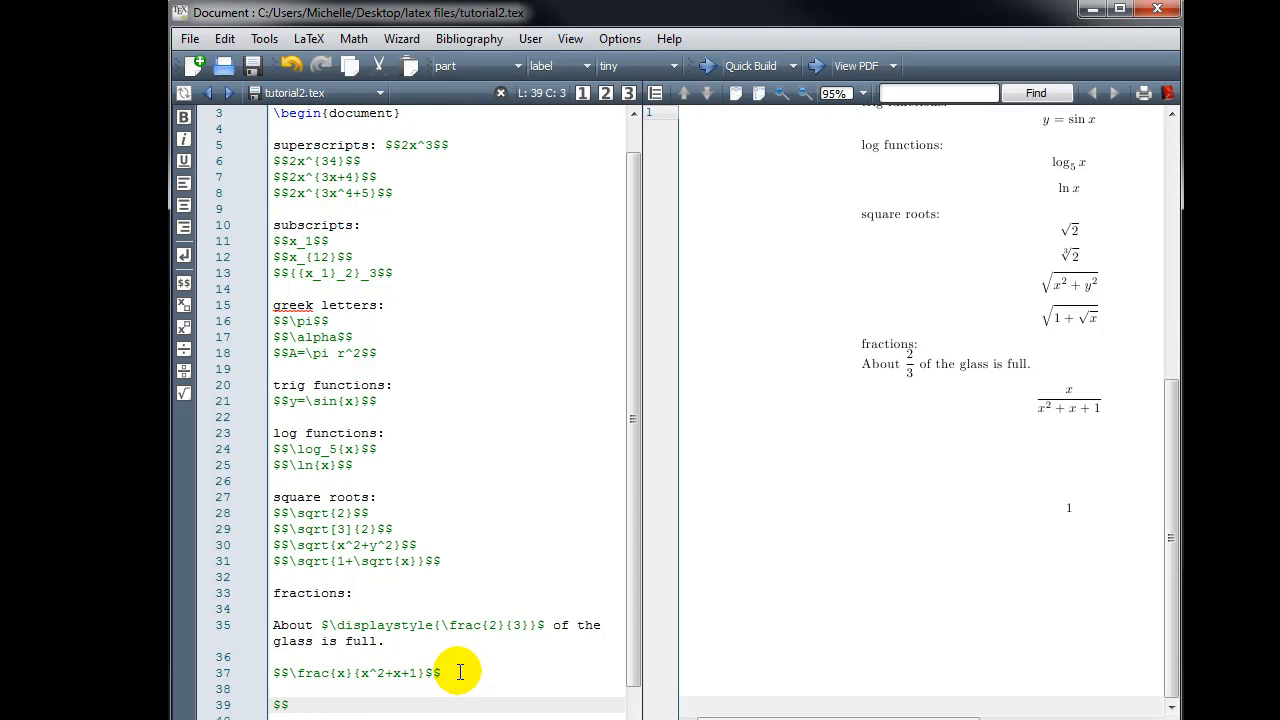
Write $$\frac{\sqrt{x+1}}{\sqrt{x-1}}$$ on line 39 using single-argument \sqrt completions
text(\gra)
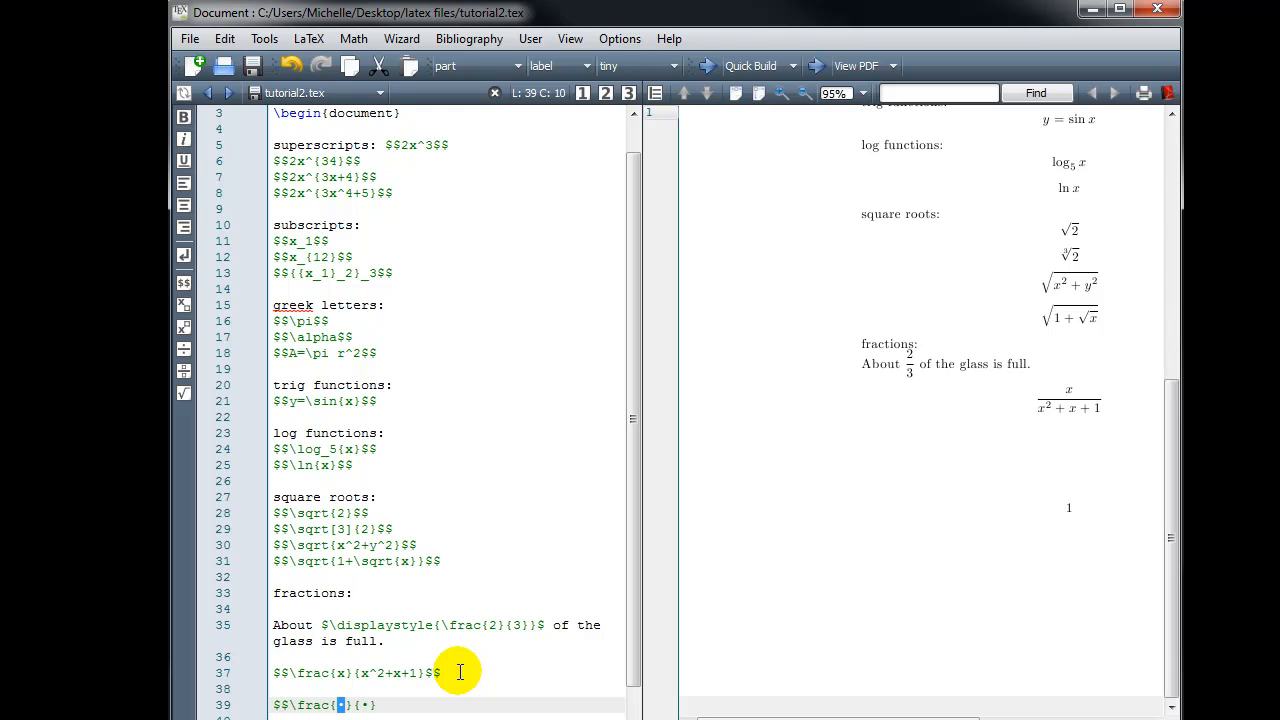
text(sqrt{x+1)
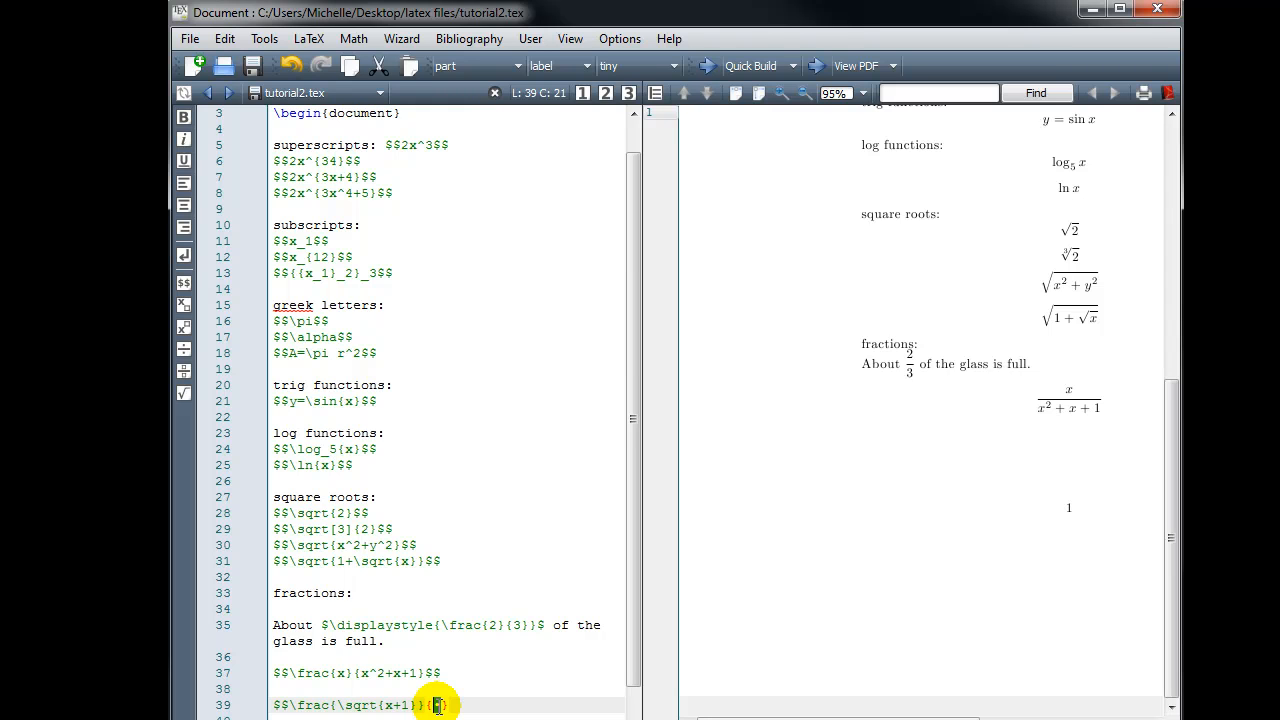
mouse_move(623, 487)
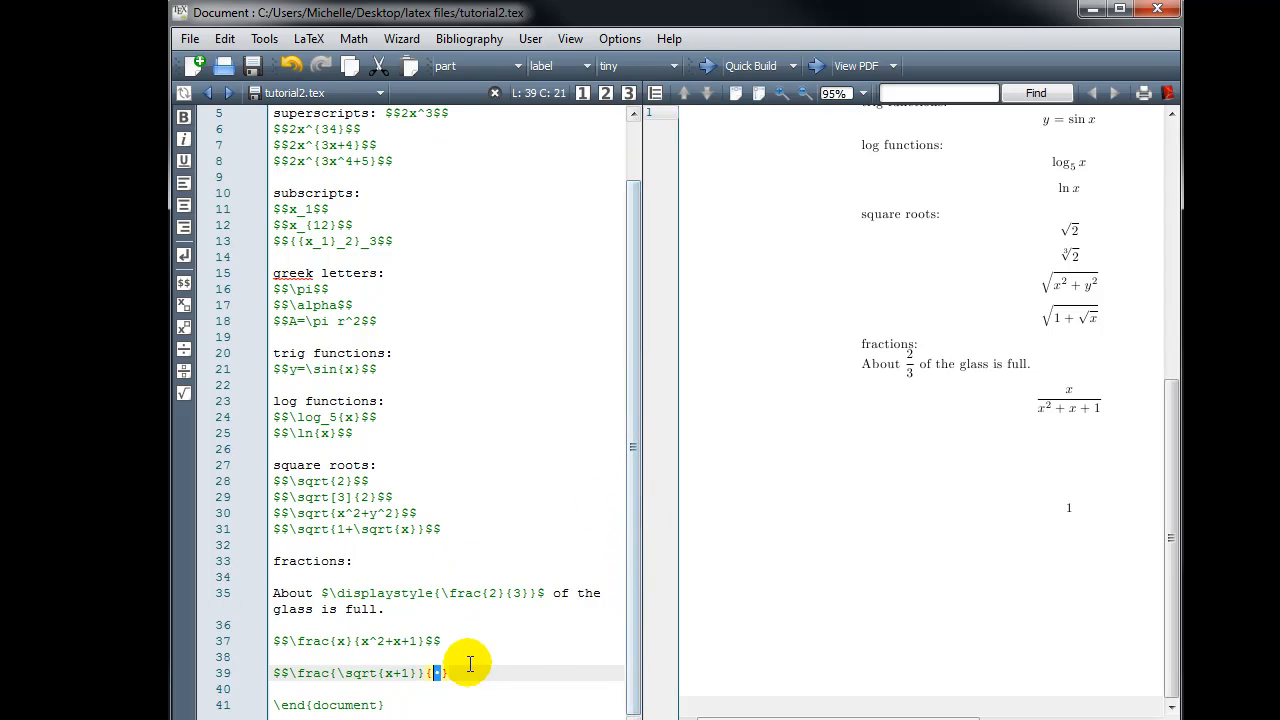
mouse_move(480, 693)
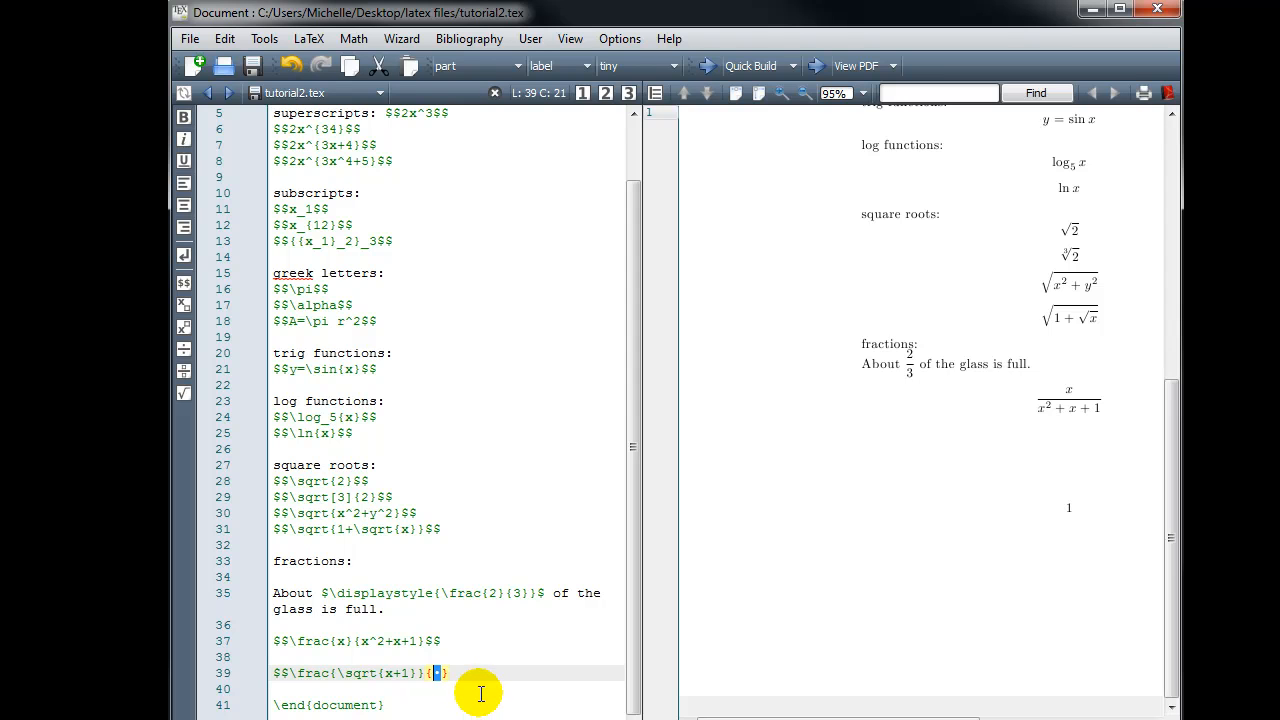
mouse_move(455, 674)
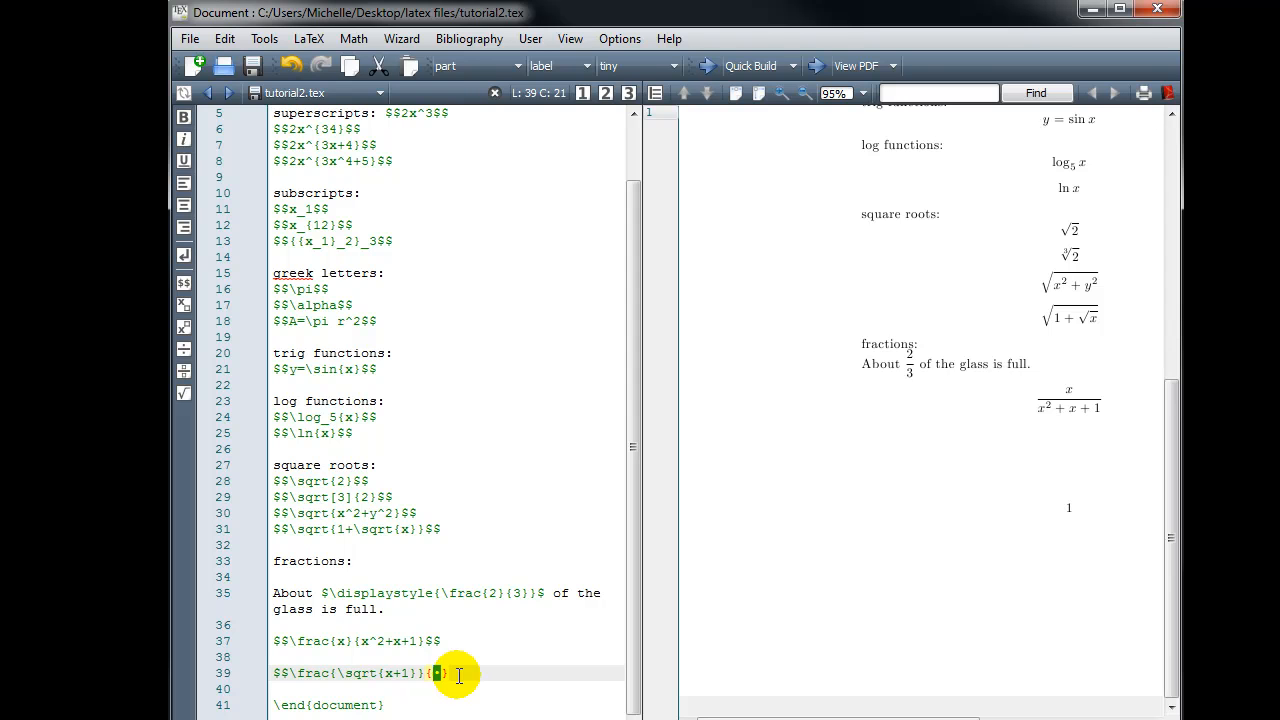
text(\sq)
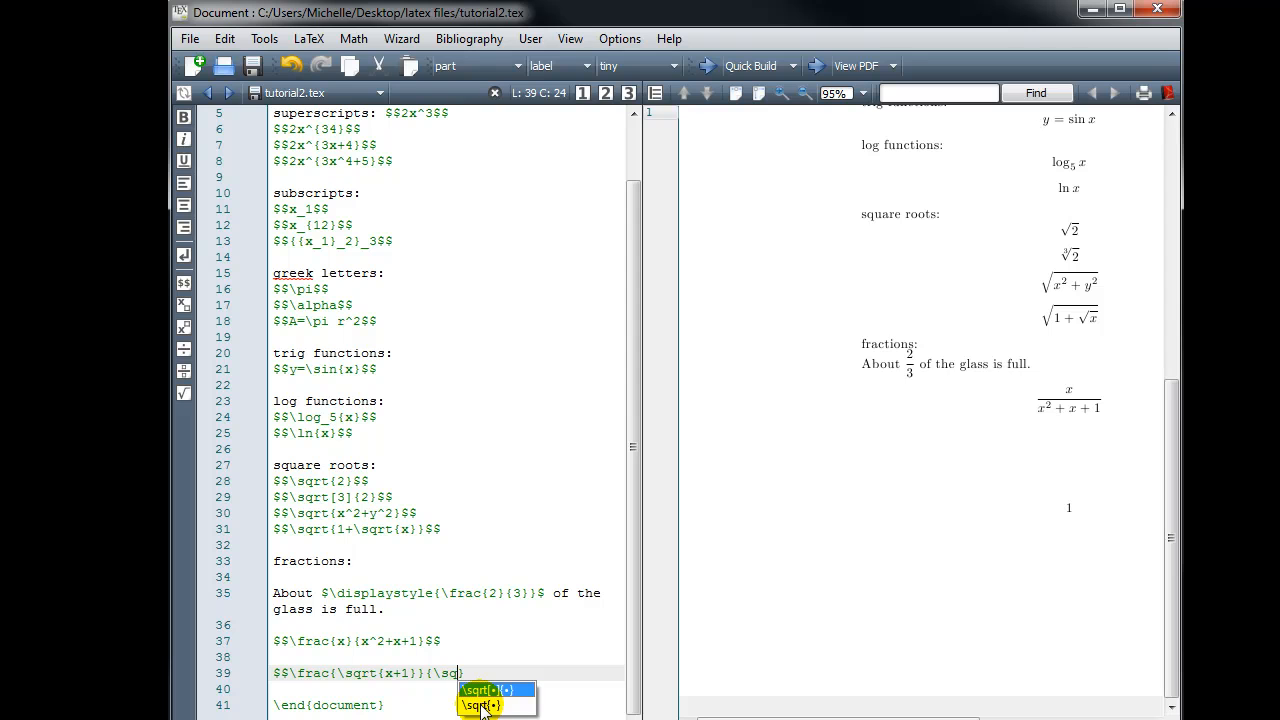
click(497, 690)
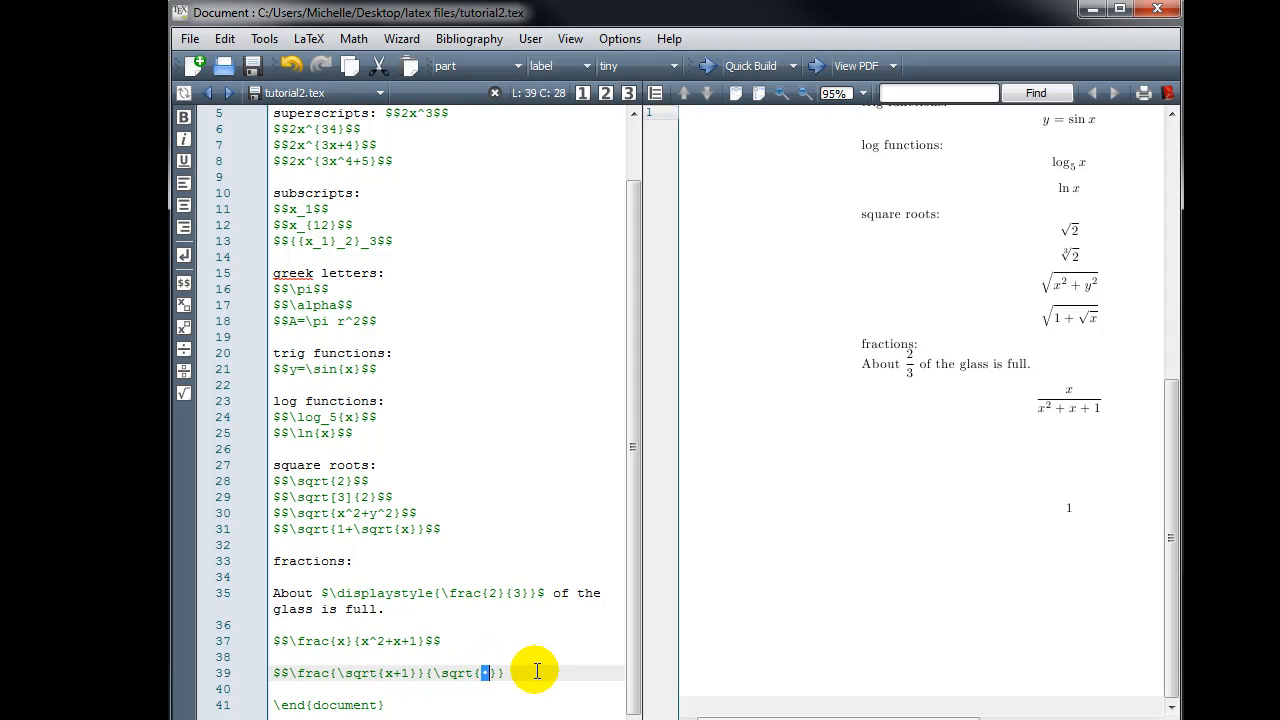
text(-1)
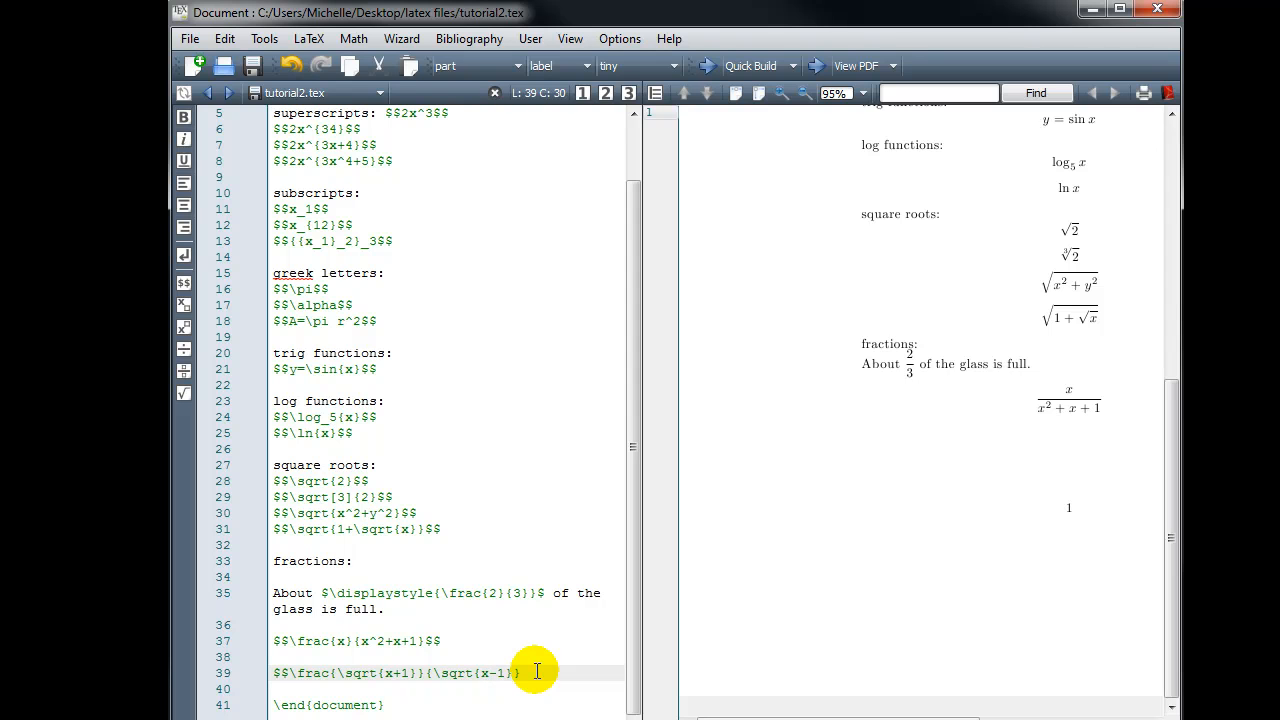
text($$)
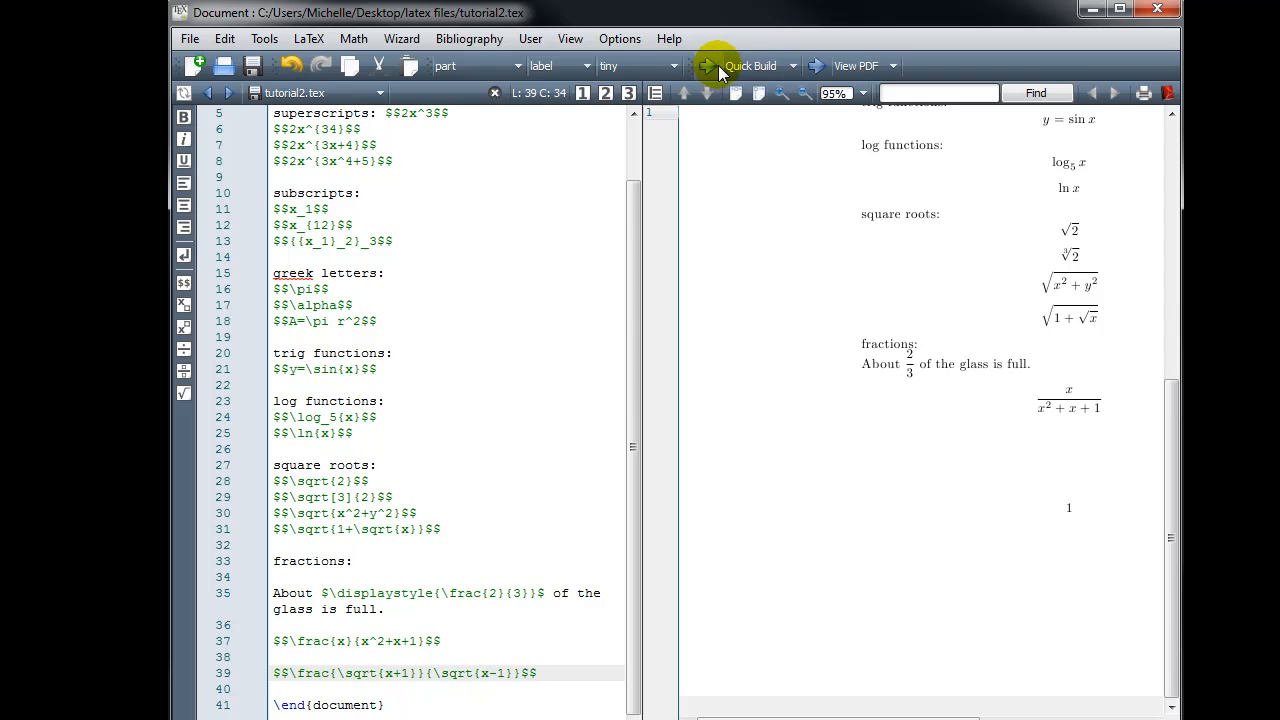
Compile with Quick Build to render the square-root fraction
click(715, 66)
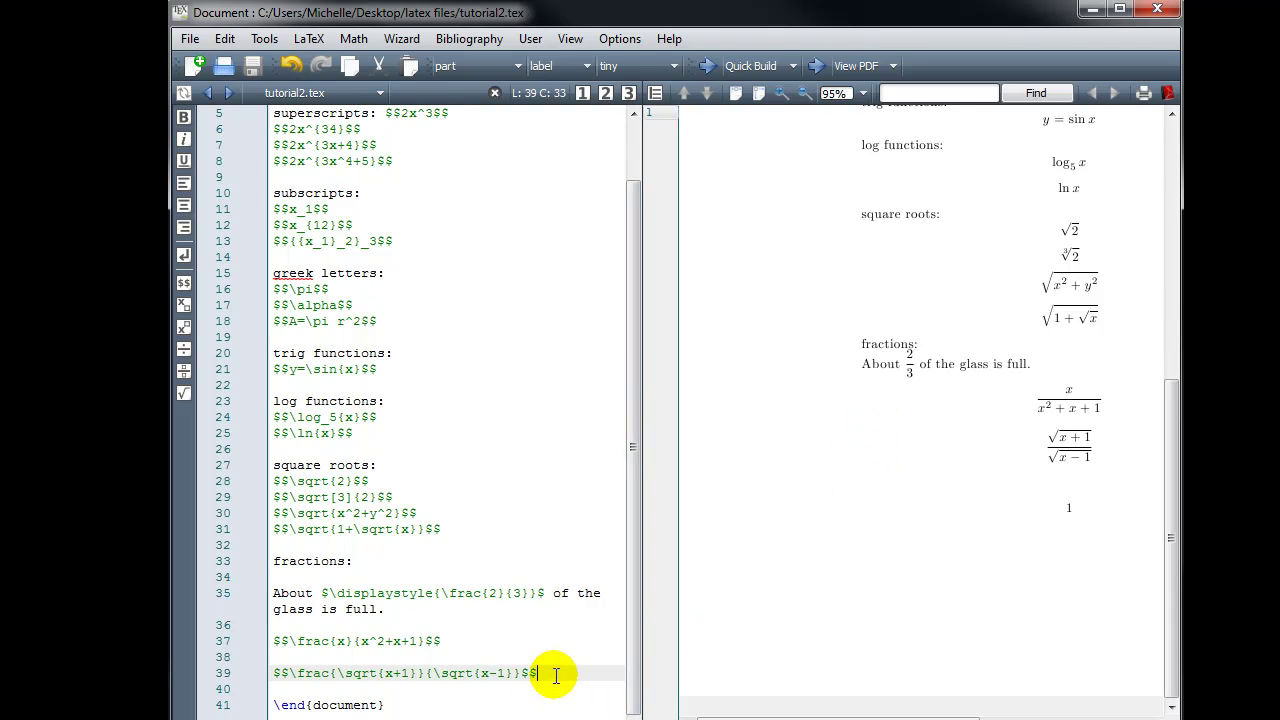
Type the displayed nested fraction 1 over 1+1/x on line 41
text($)
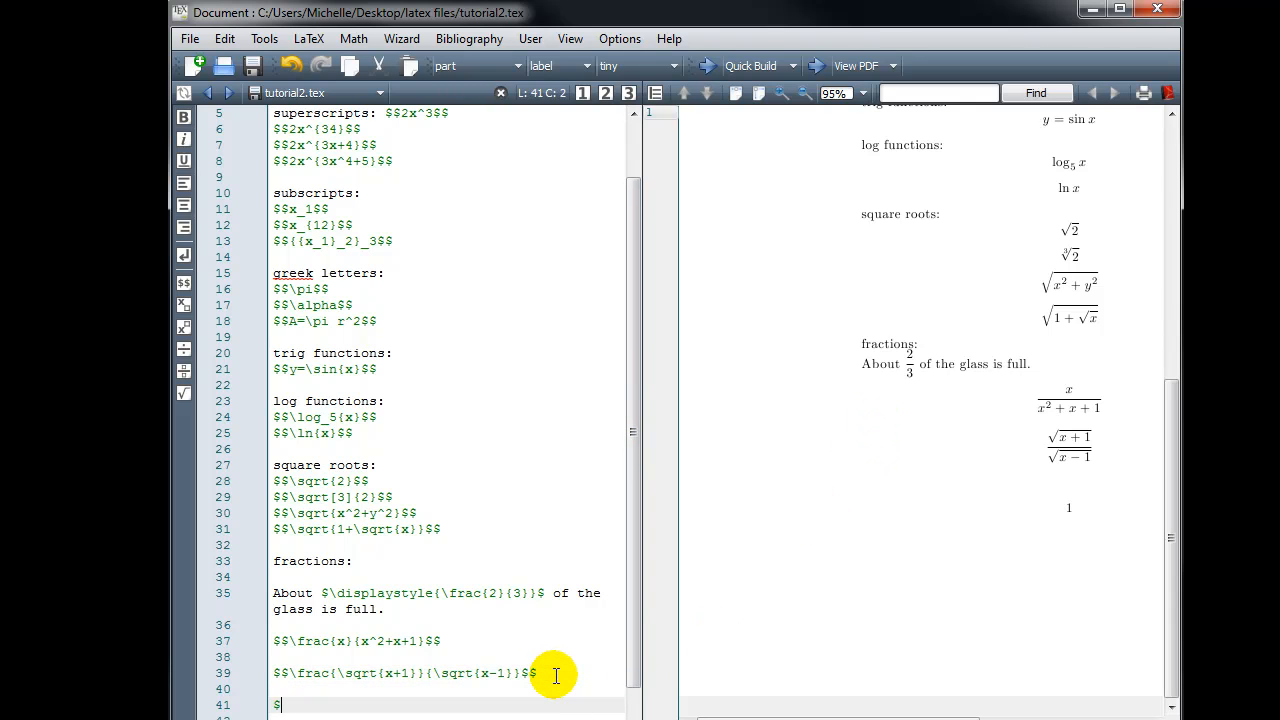
text($)
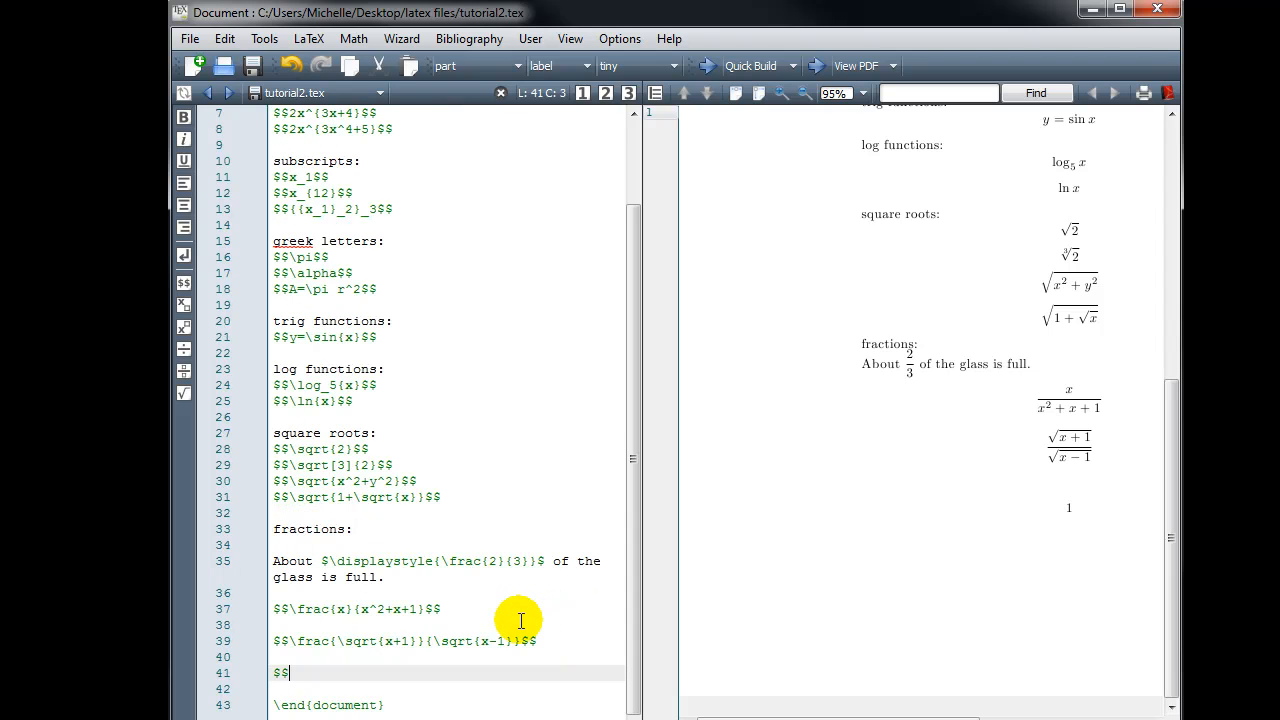
text(\frac{•}{•)
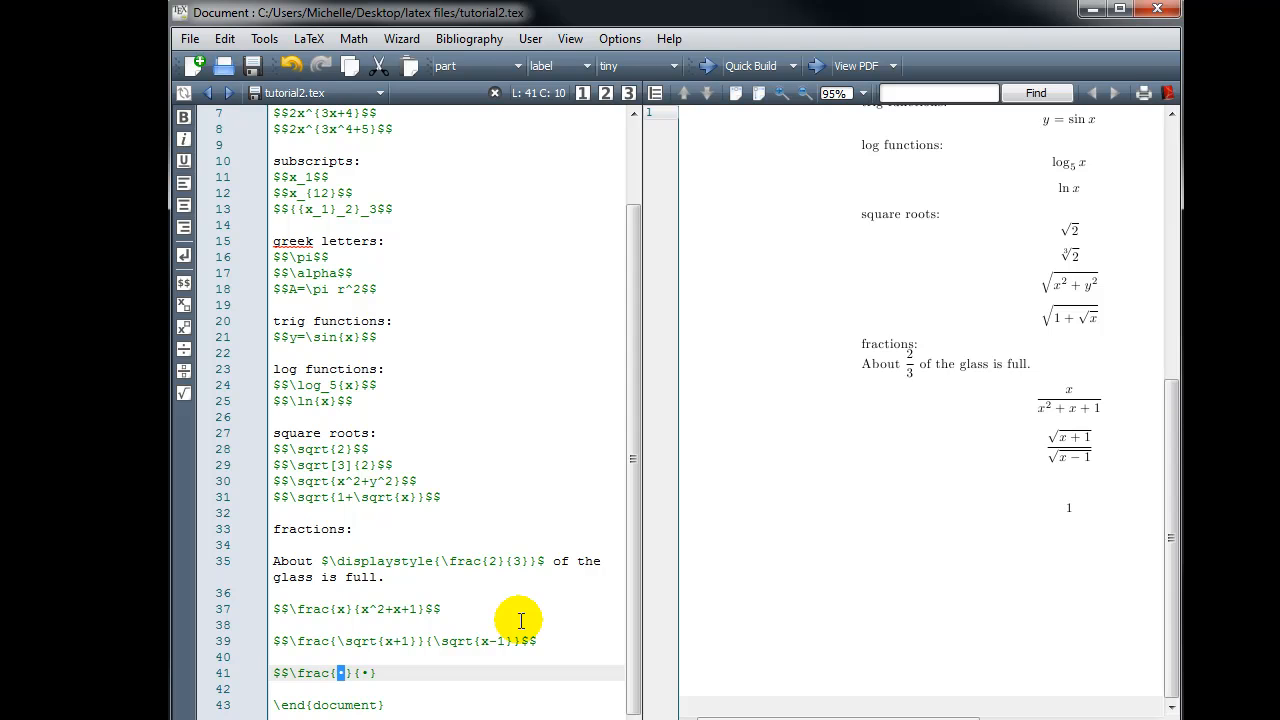
text(1)
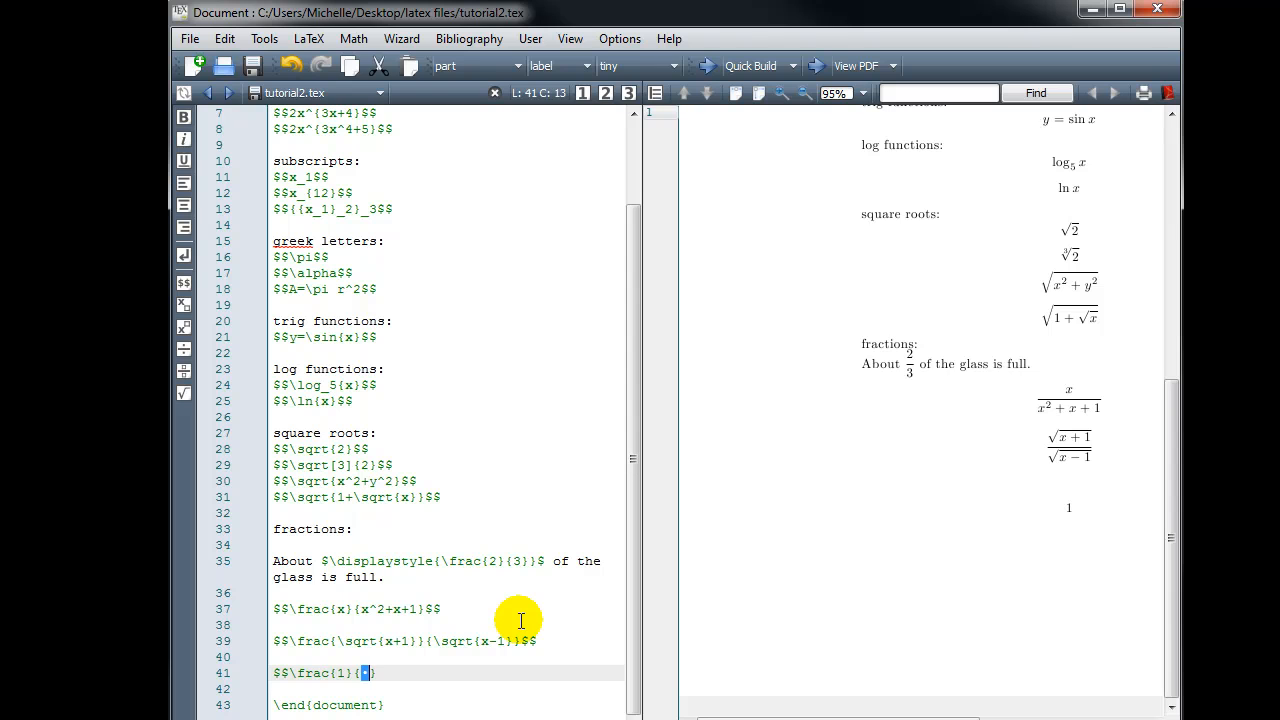
text(1+)
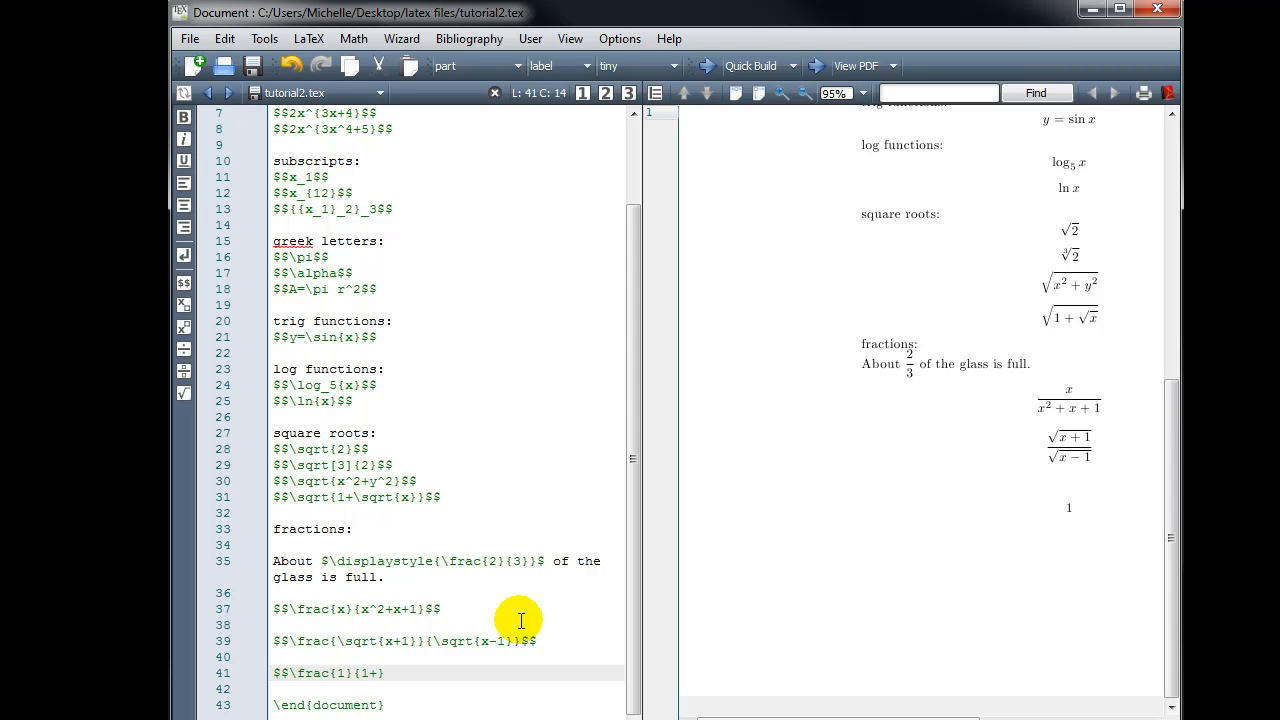
text(+)
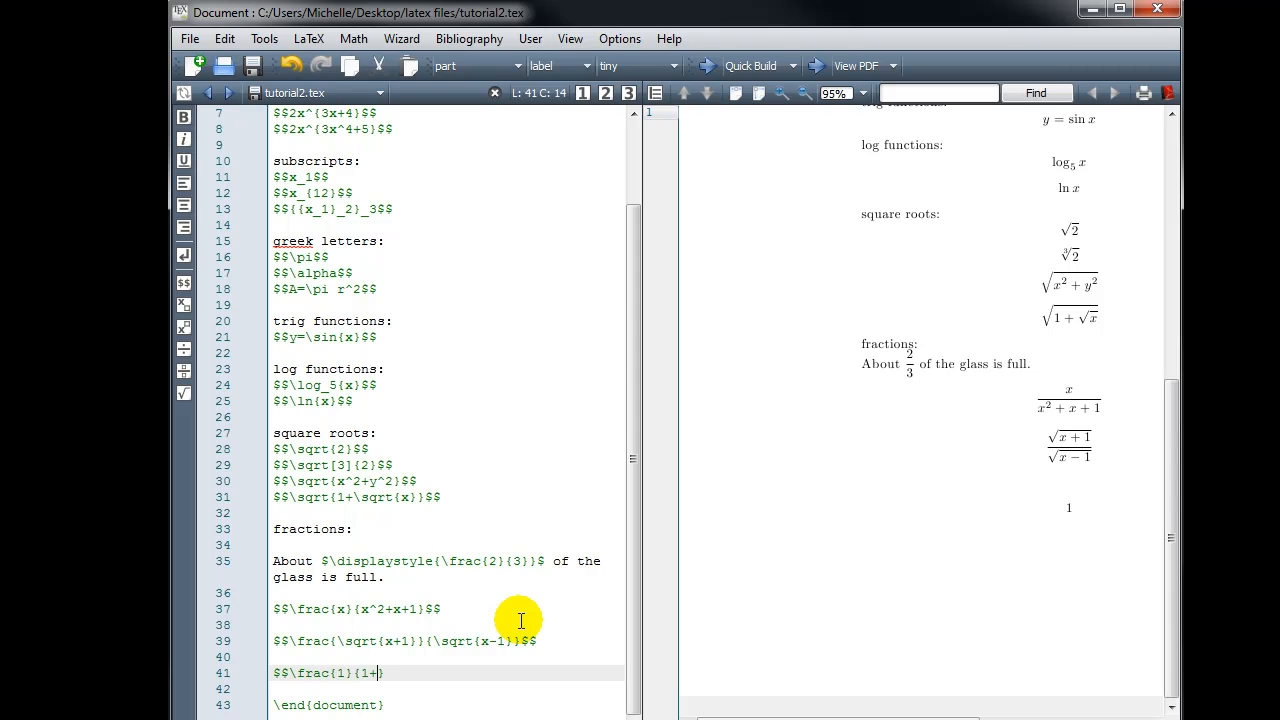
text(\frac{1}{x}})
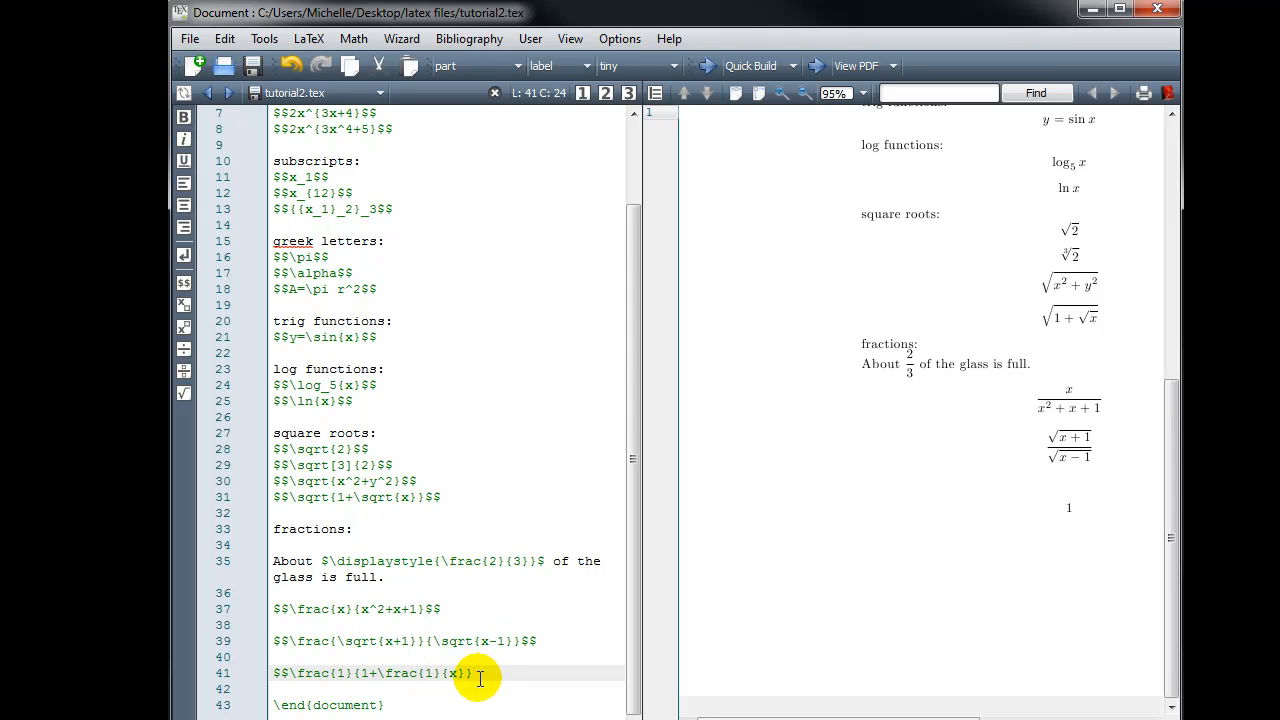
text($$)
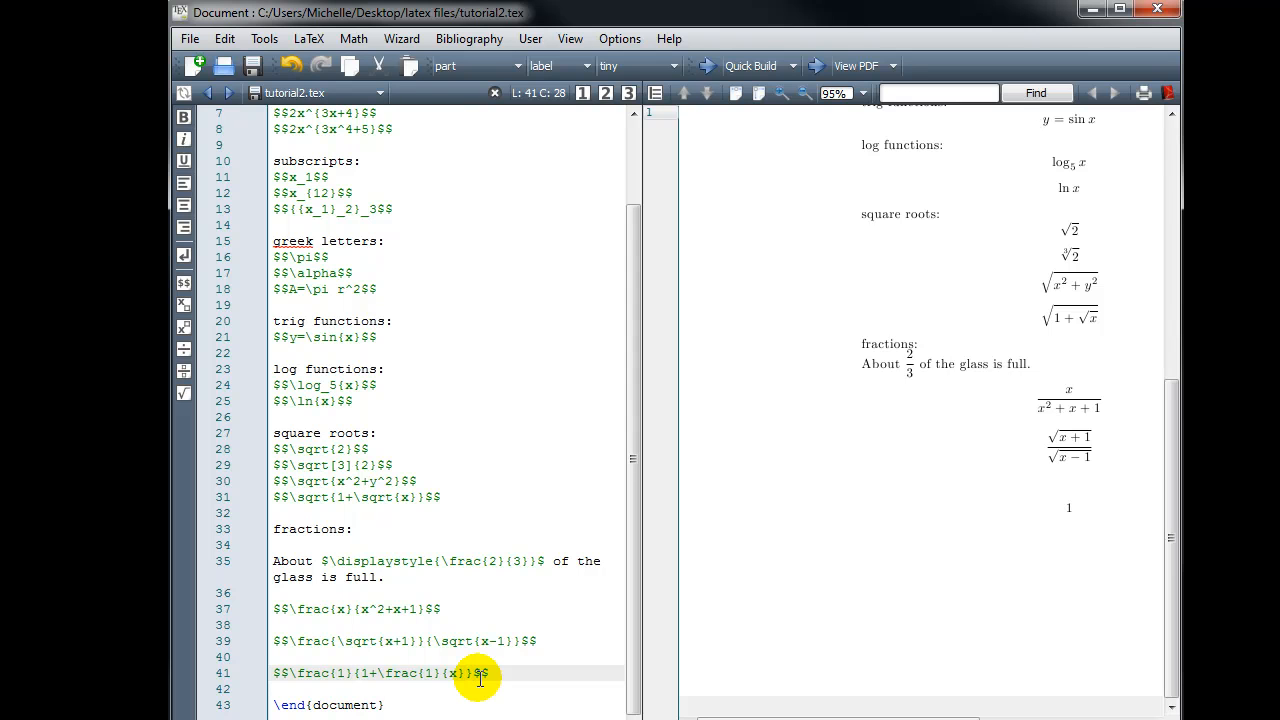
mouse_move(1008, 580)
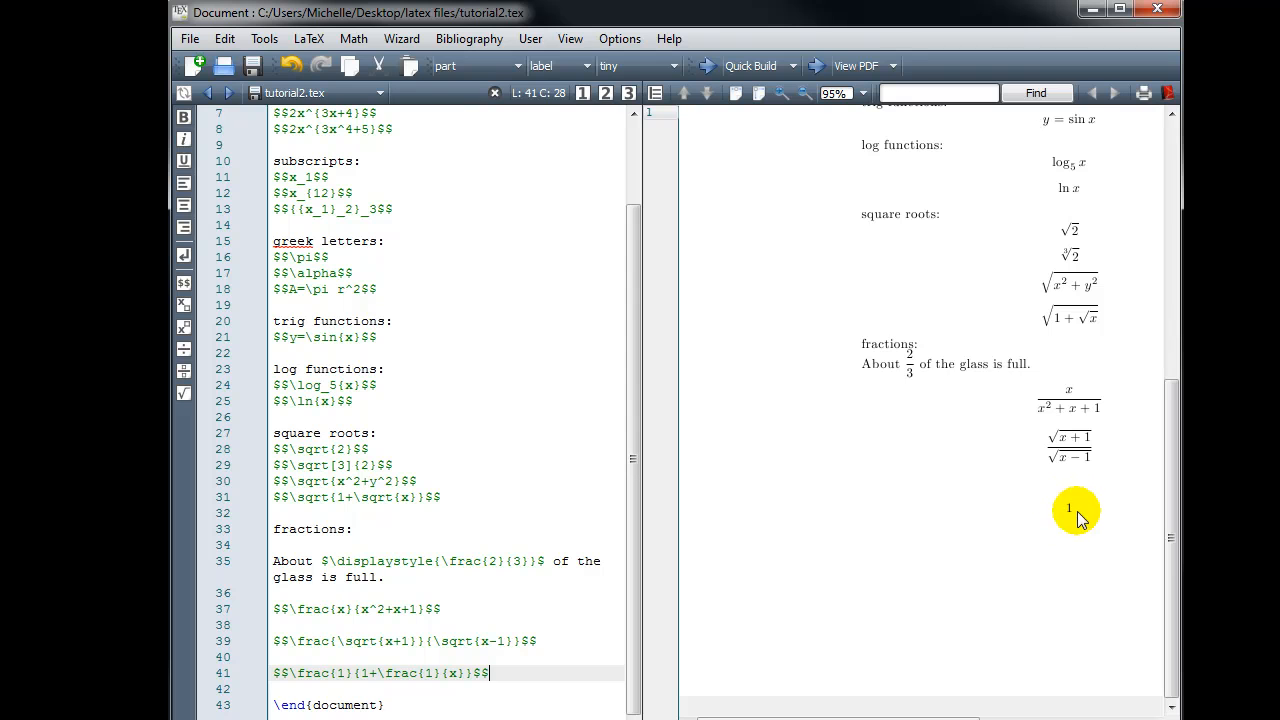
mouse_move(1070, 505)
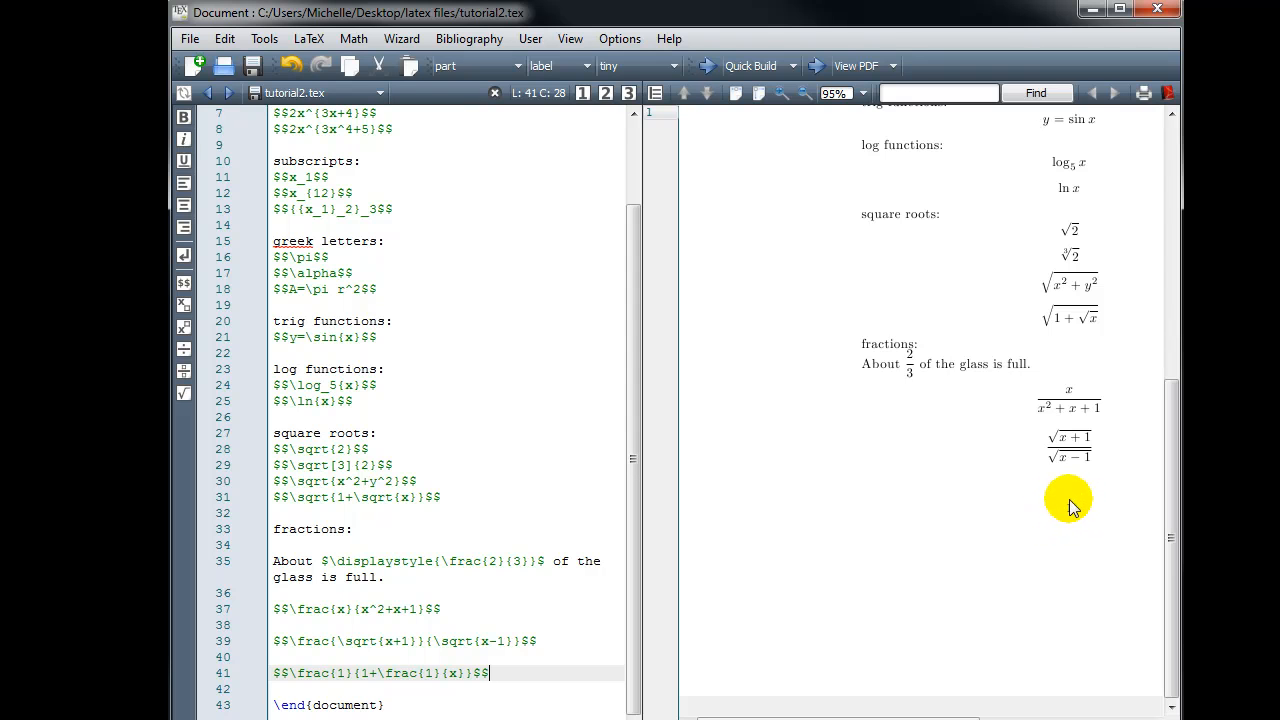
mouse_move(1087, 557)
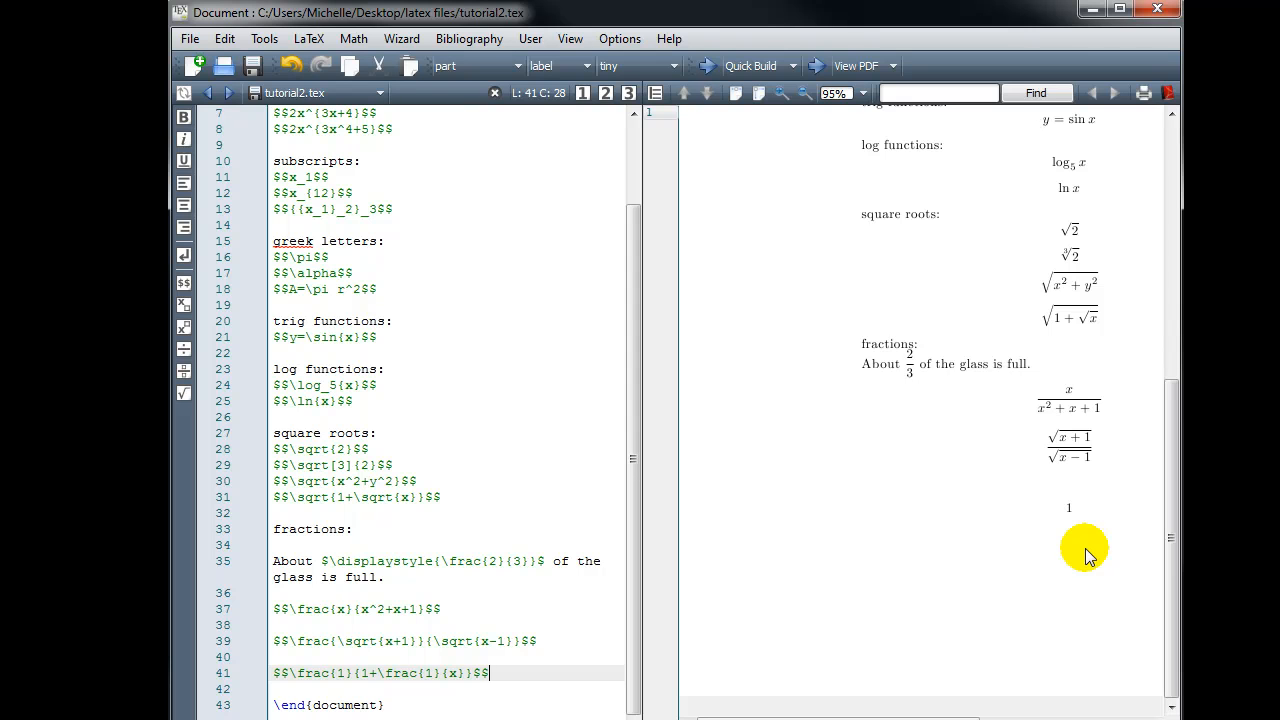
mouse_move(710, 80)
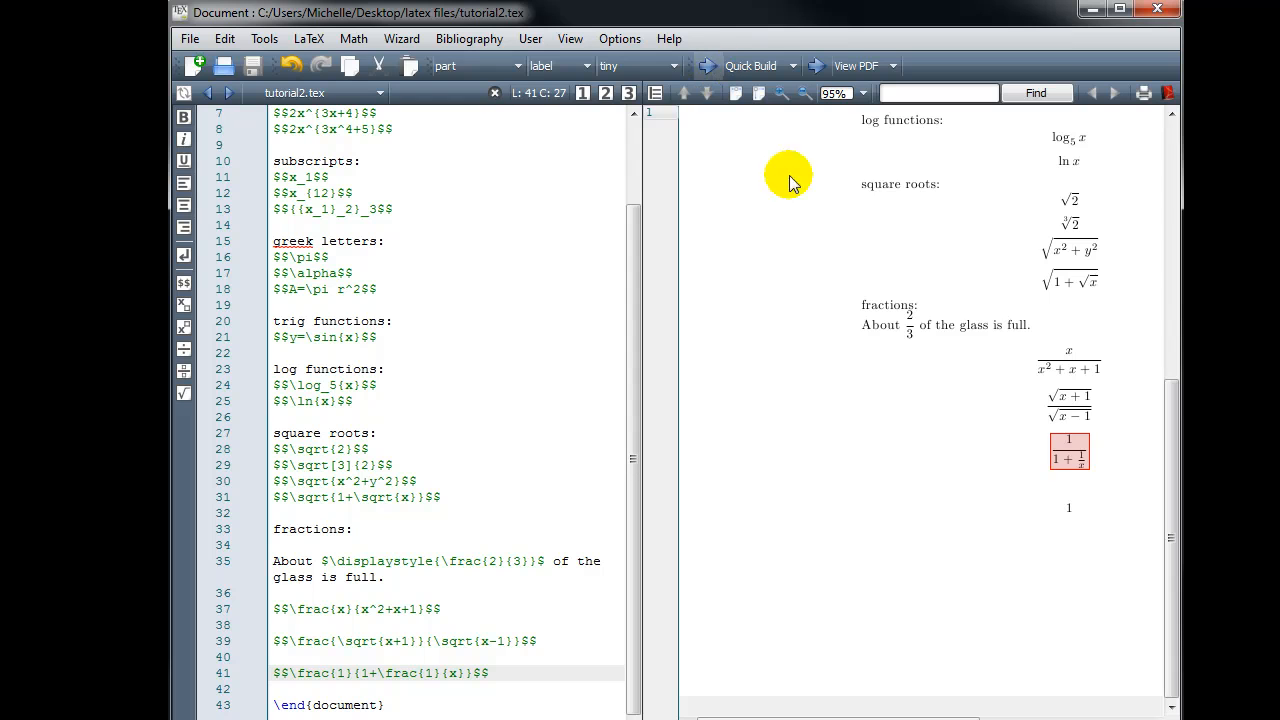
mouse_move(956, 407)
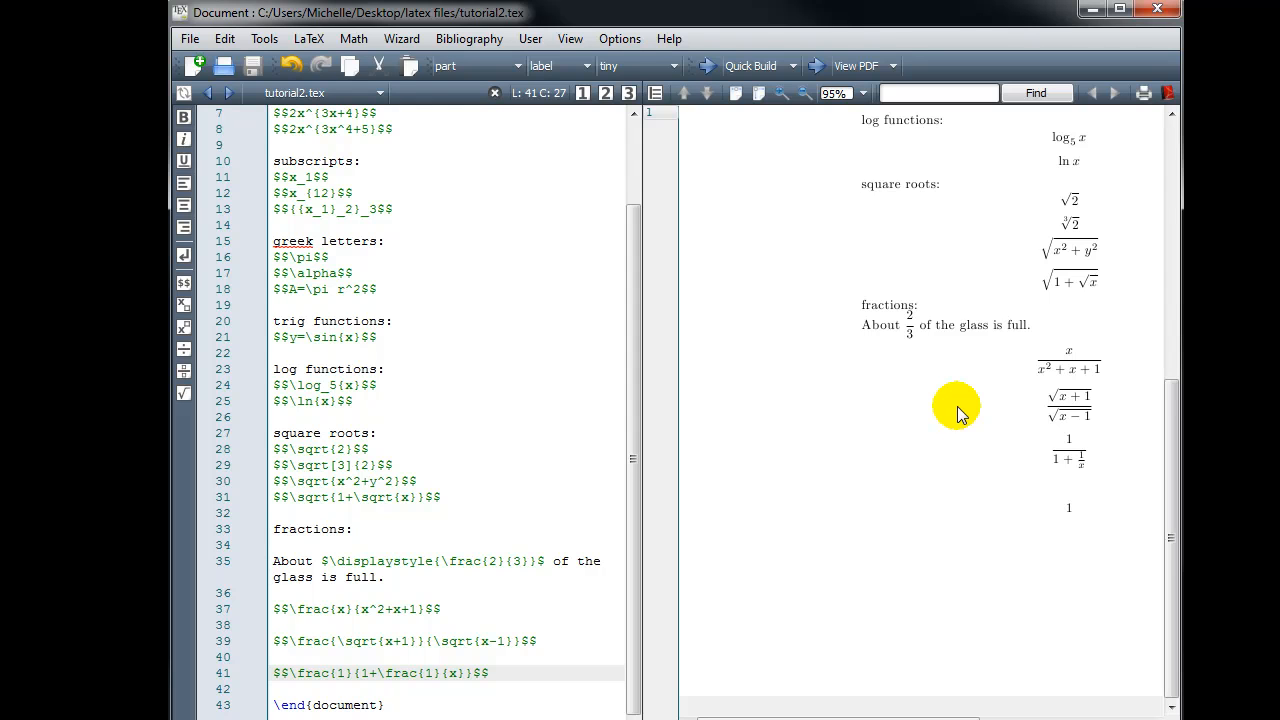
mouse_move(1060, 470)
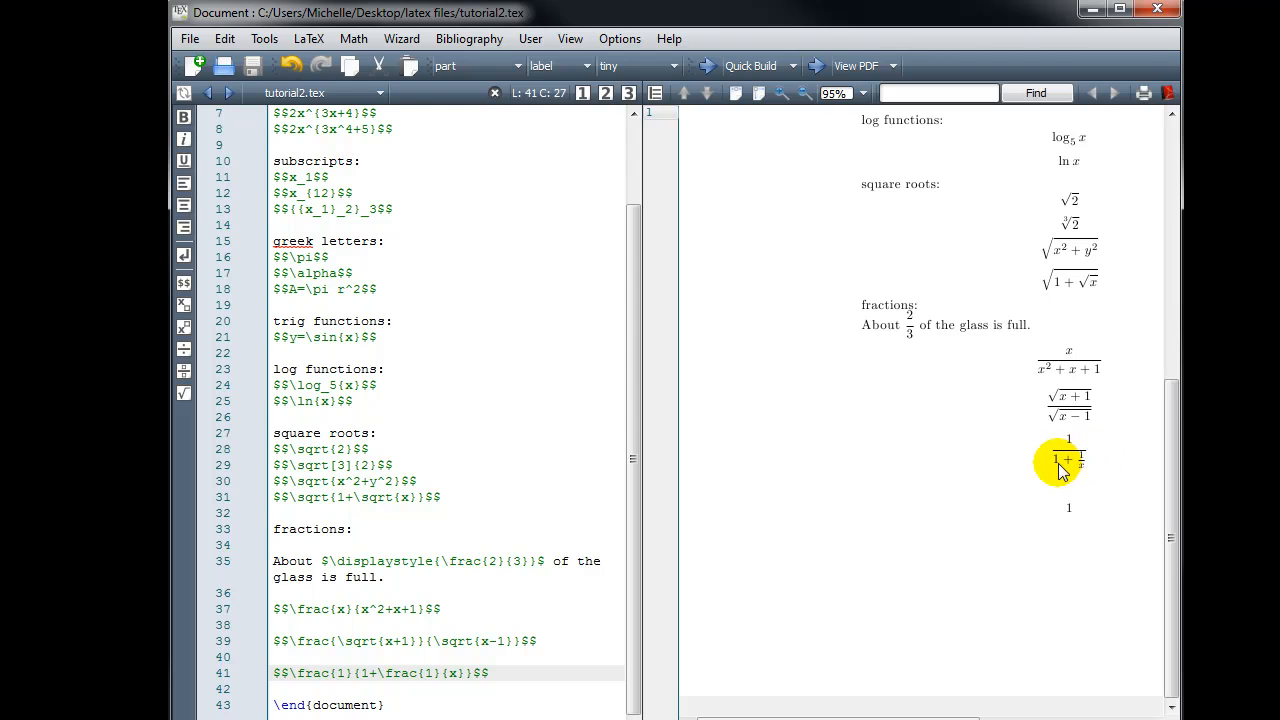
mouse_move(1085, 470)
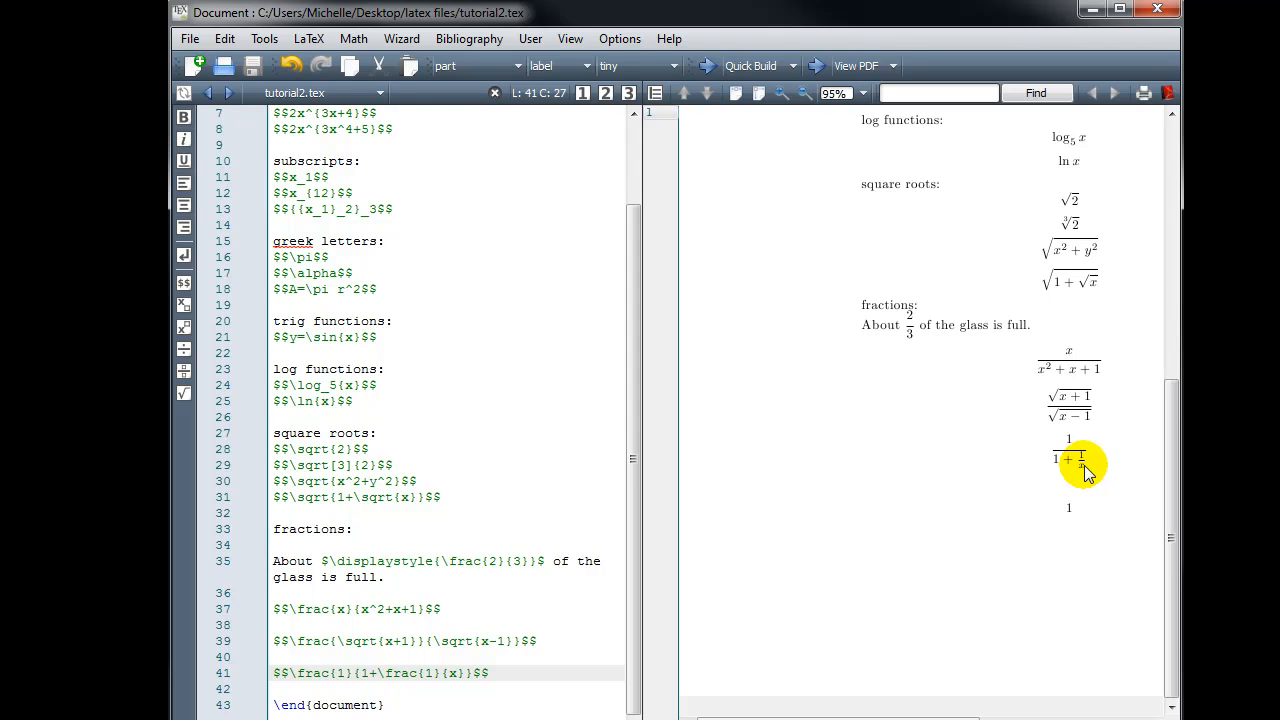
mouse_move(525, 677)
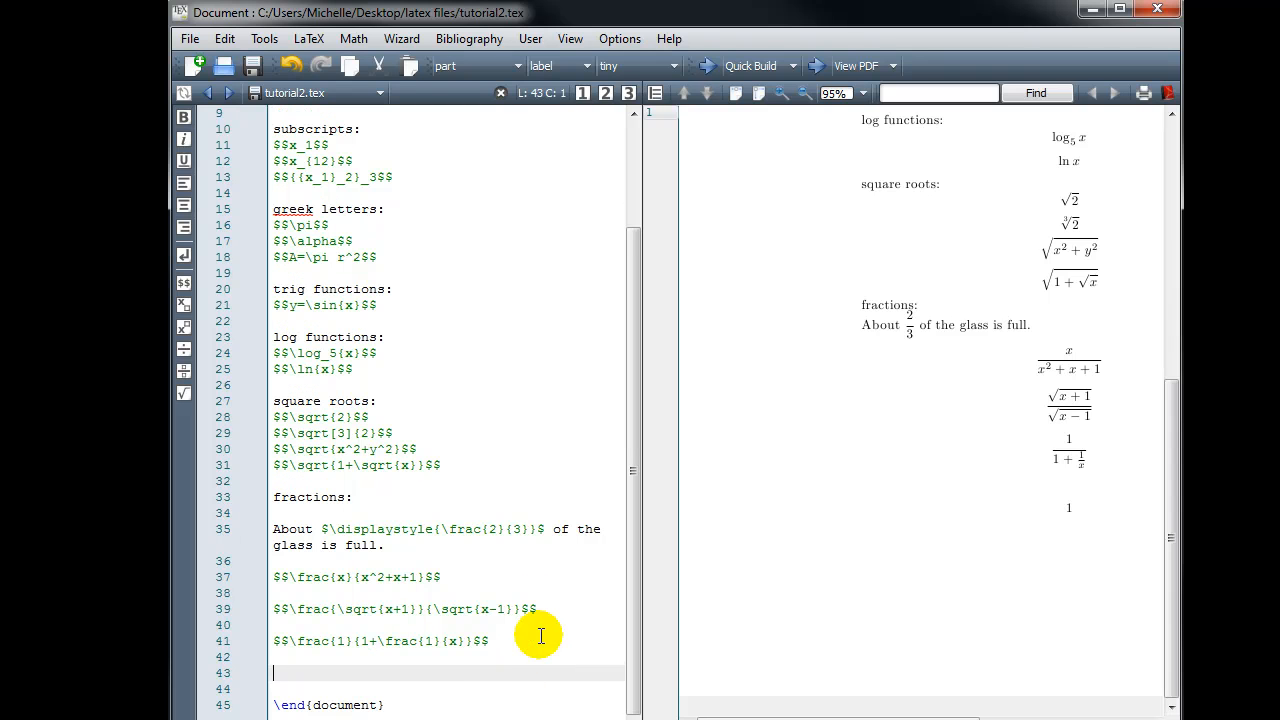
Type $$\sqrt{\frac{x}{x^2+x+1}}$$ on line 43 using sqrt and frac autocompletion
text($$)
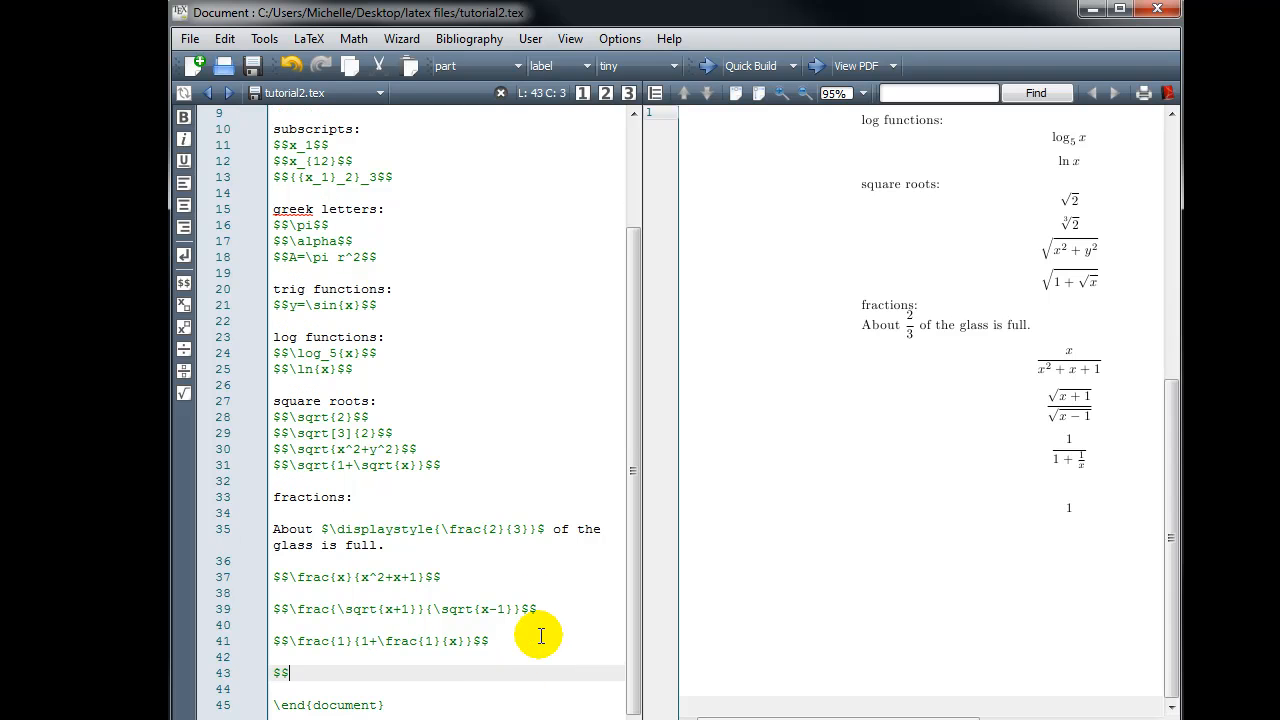
text(\sqrt{)
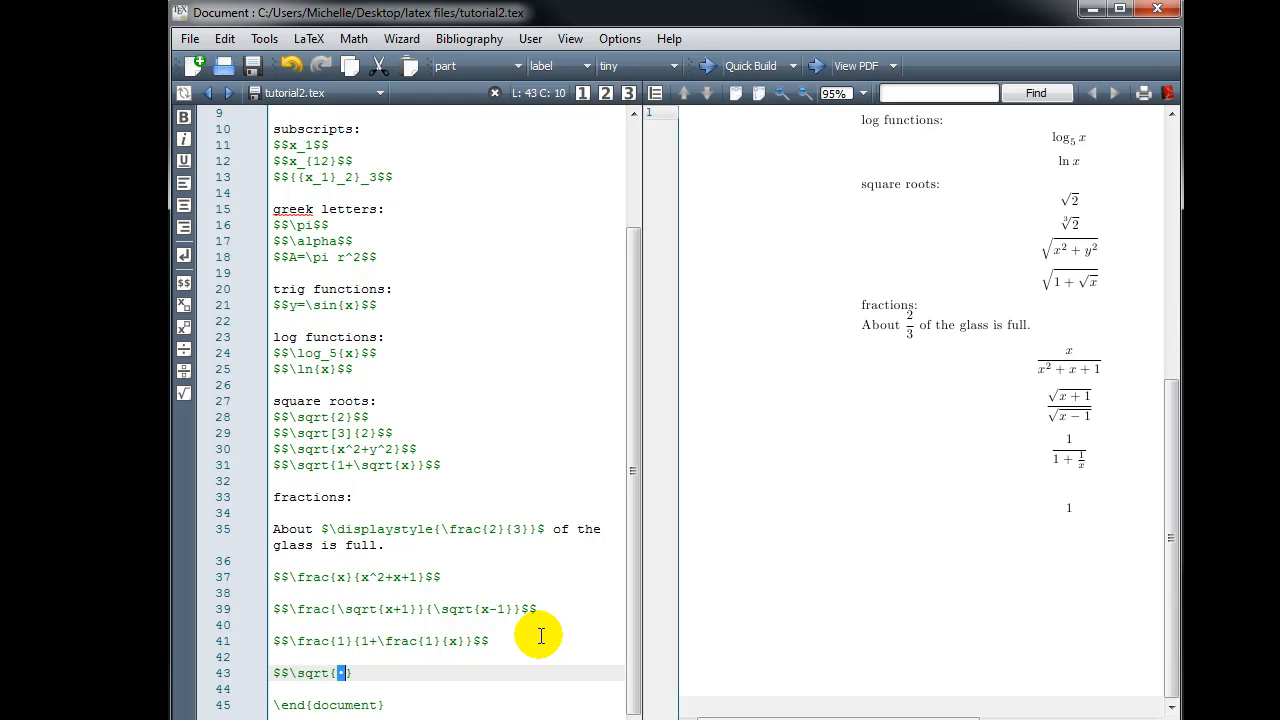
text(frac{)
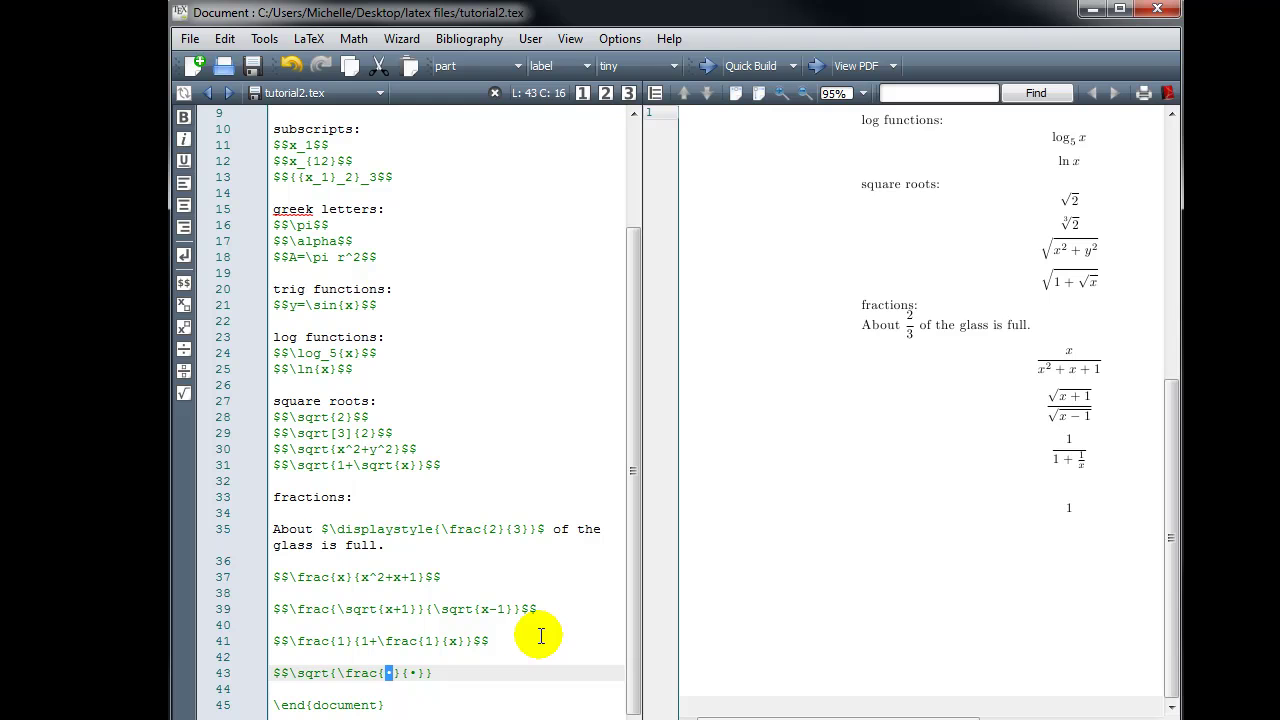
text(x})
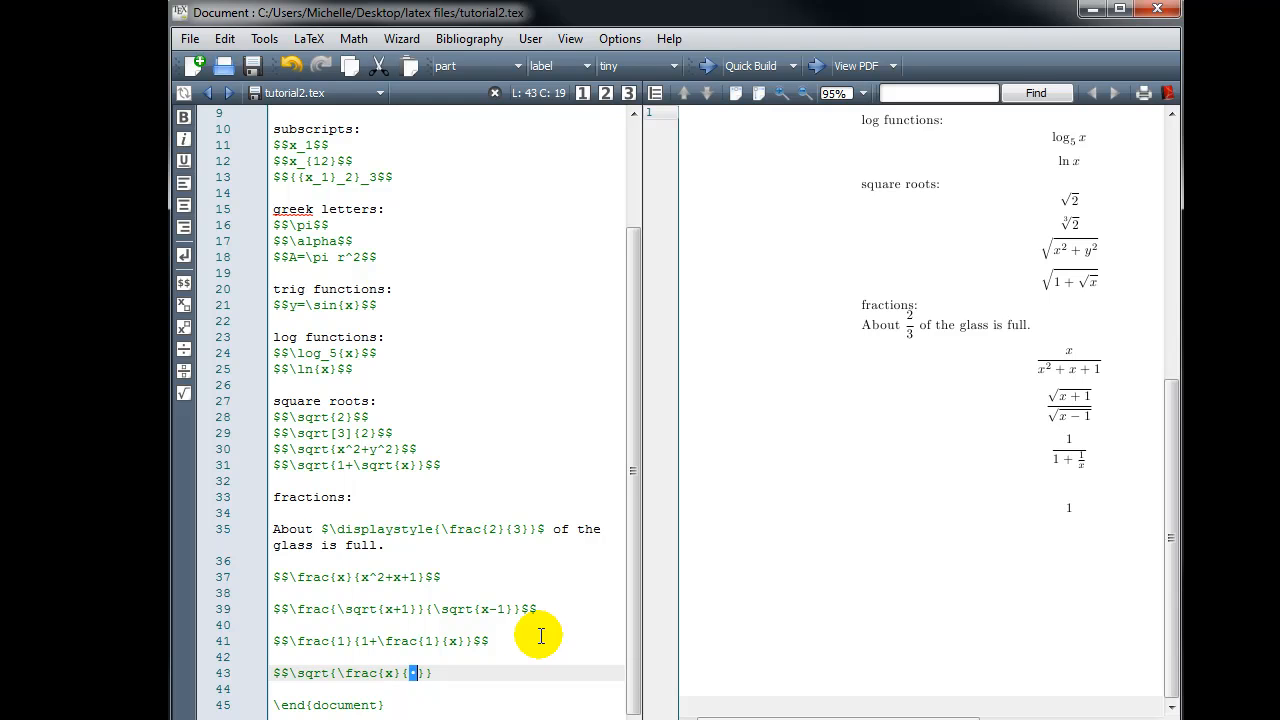
text(^)
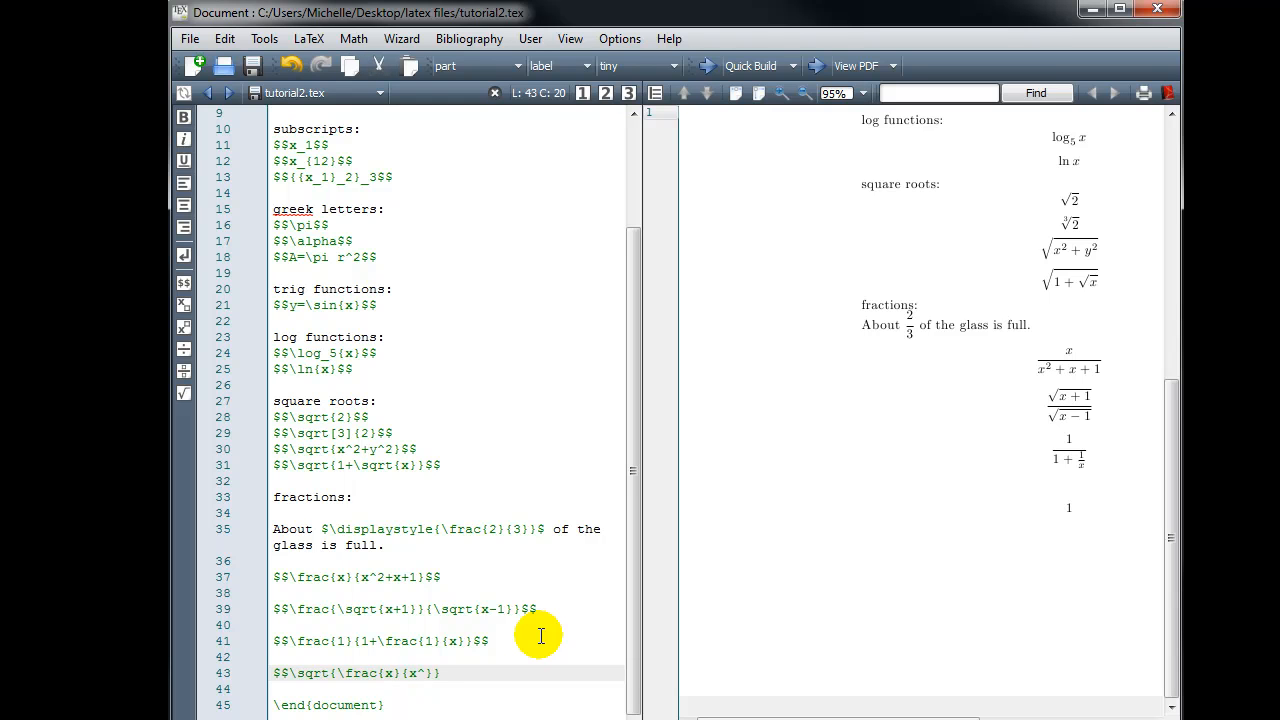
text(2)
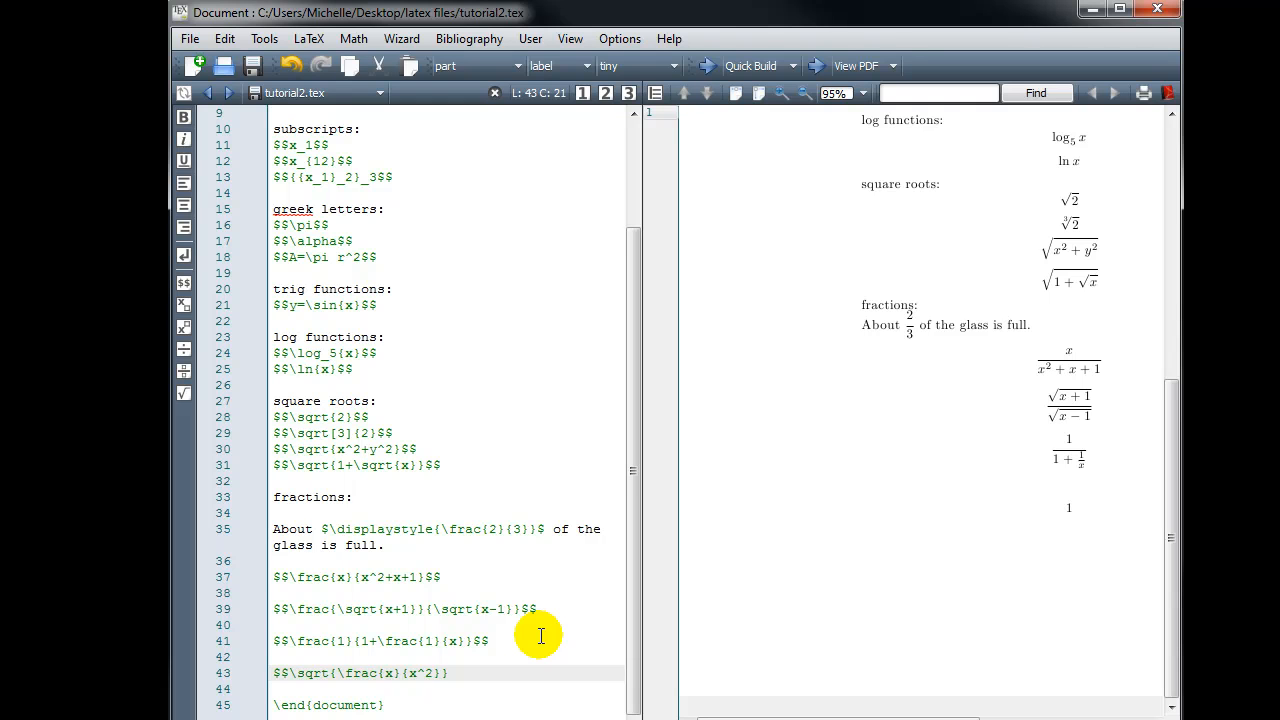
text(+x+1)
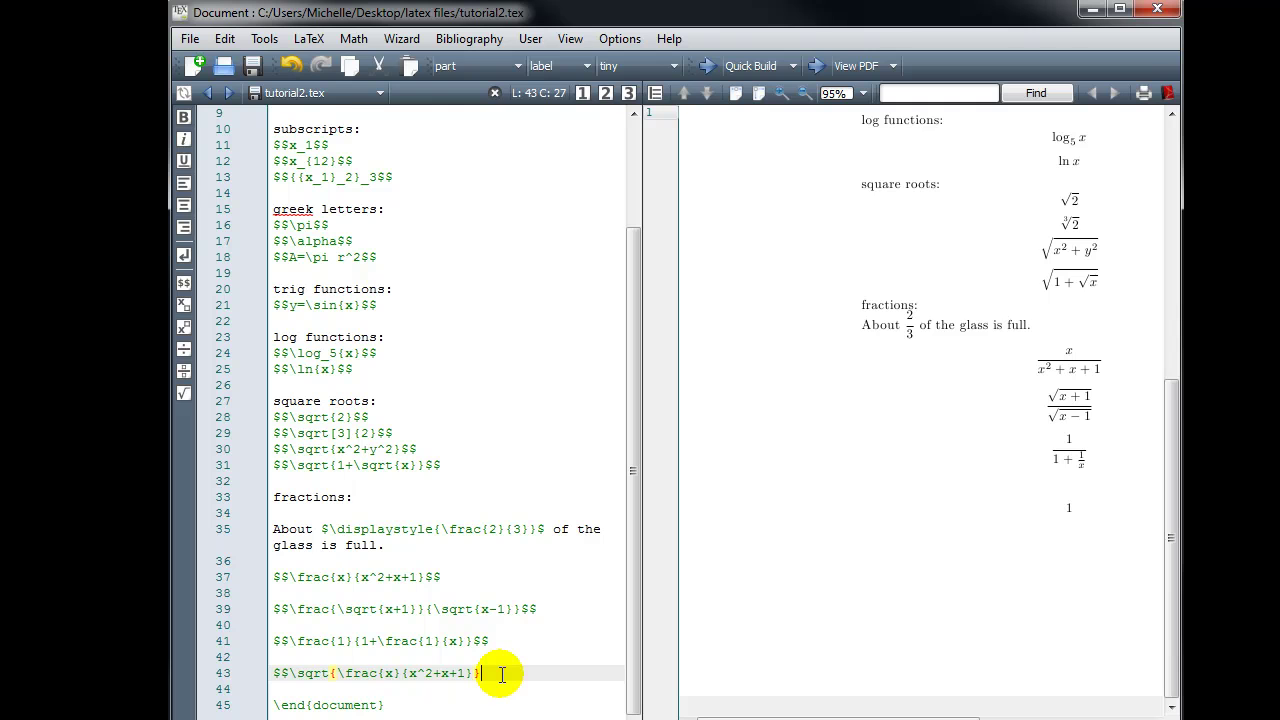
text($$)
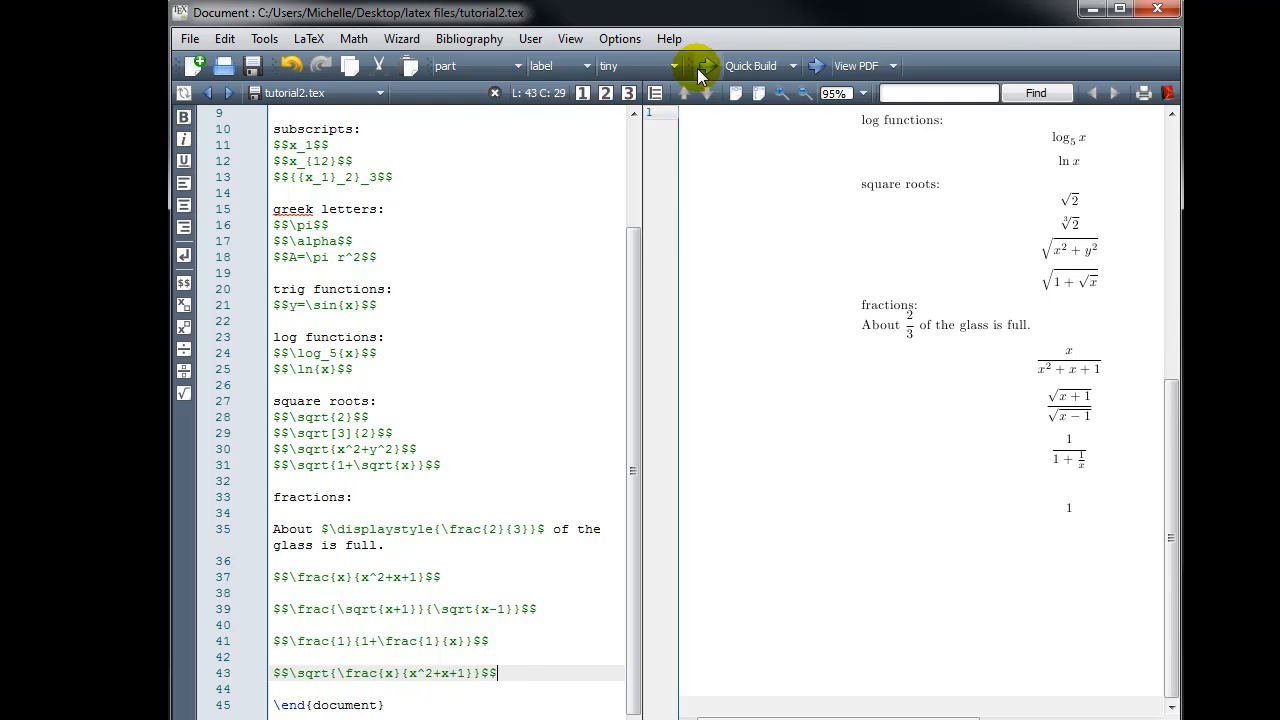
Compile with Quick Build and scroll the preview to page 2
click(703, 66)
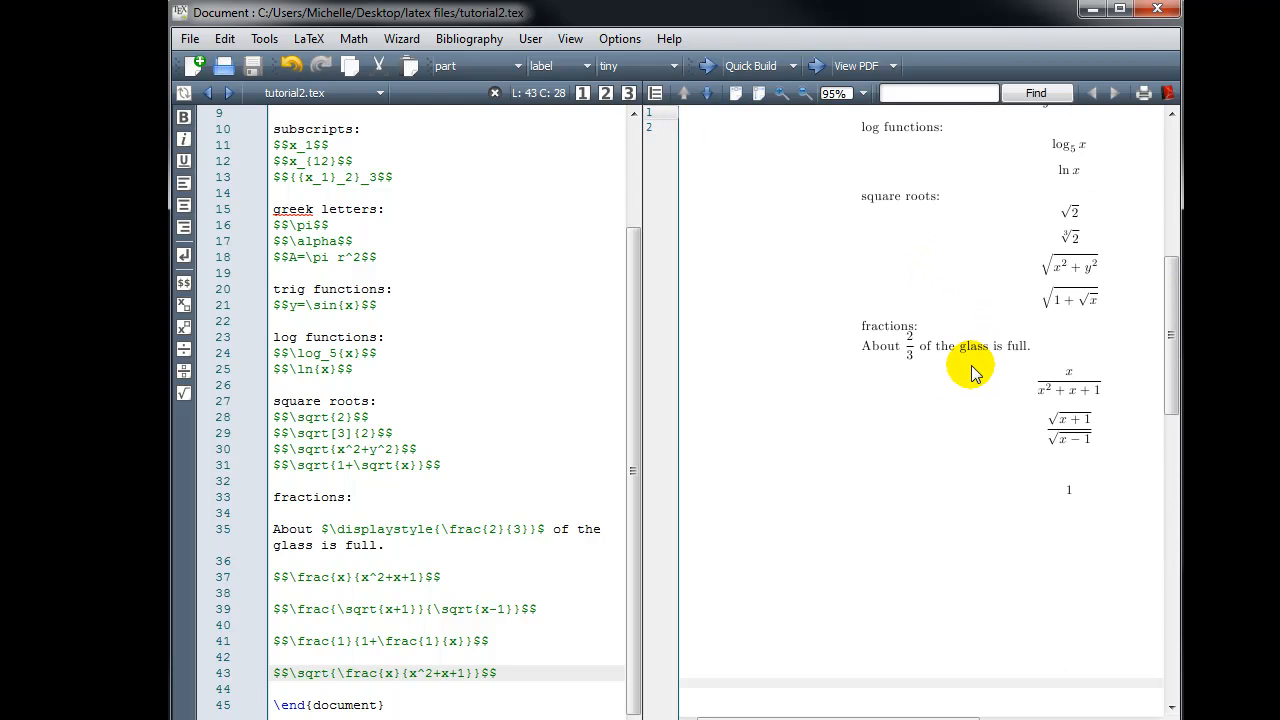
scroll(down, 3)
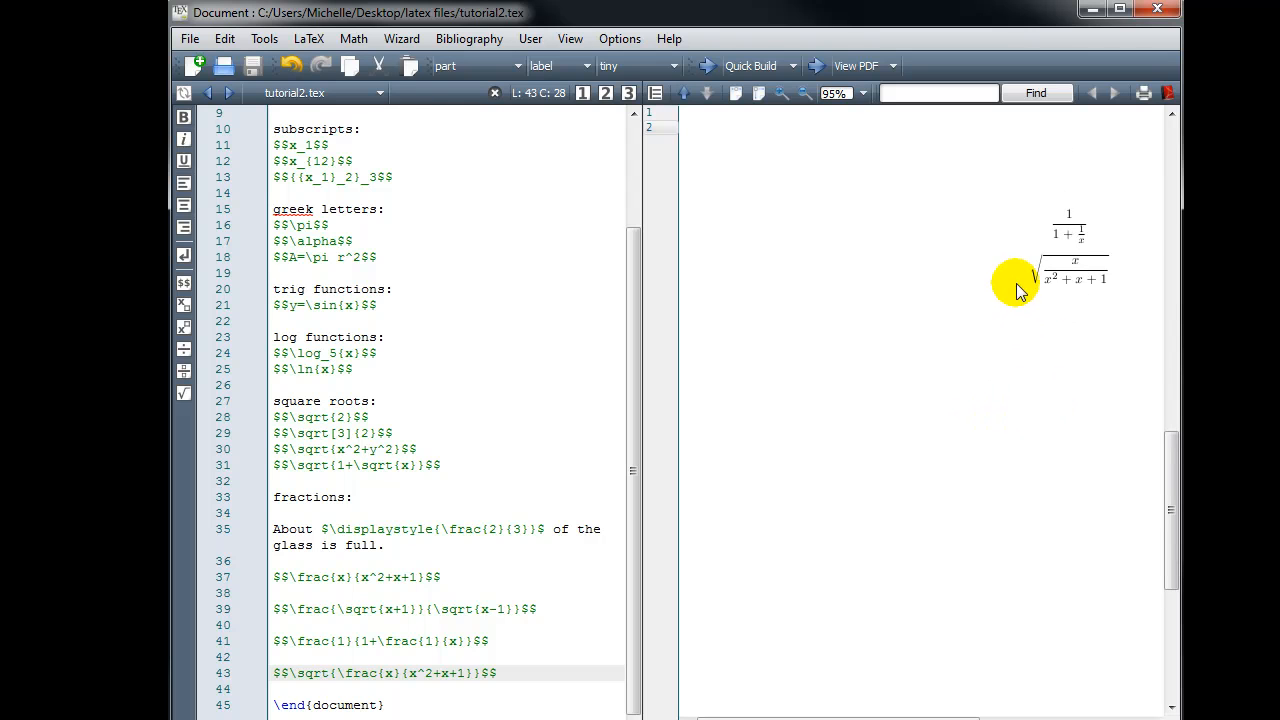
mouse_move(1120, 303)
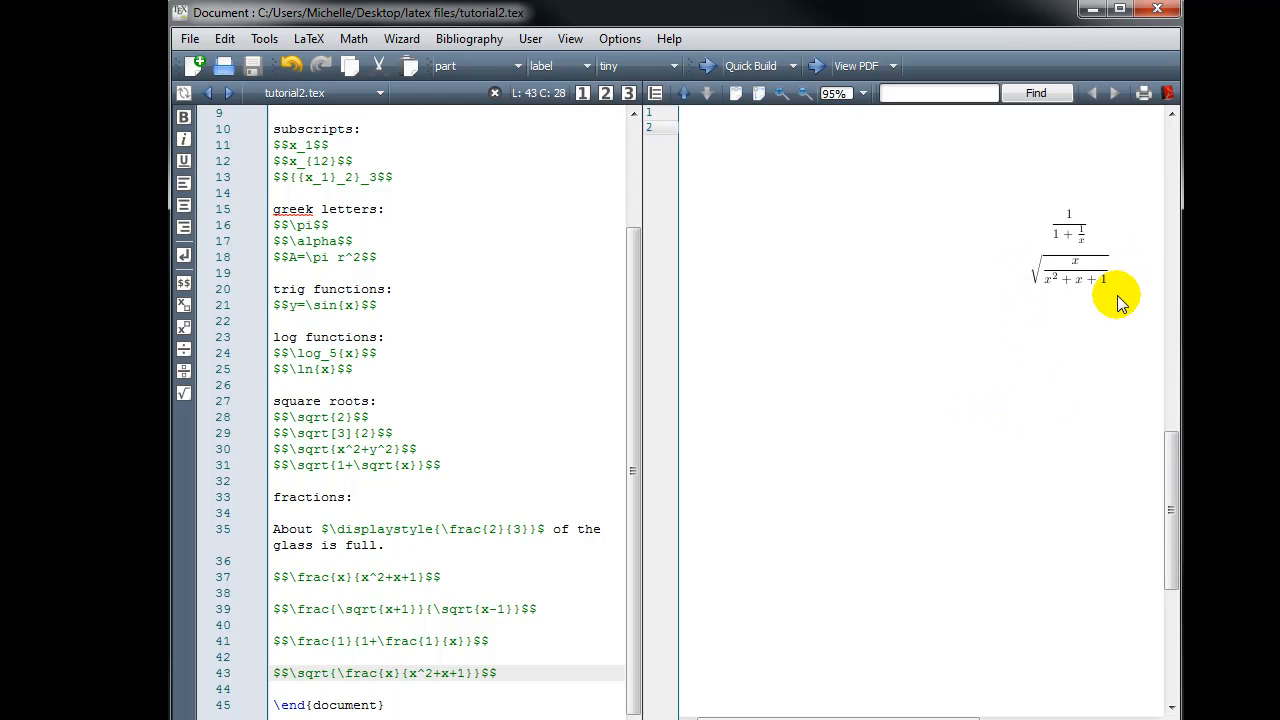
mouse_move(1105, 305)
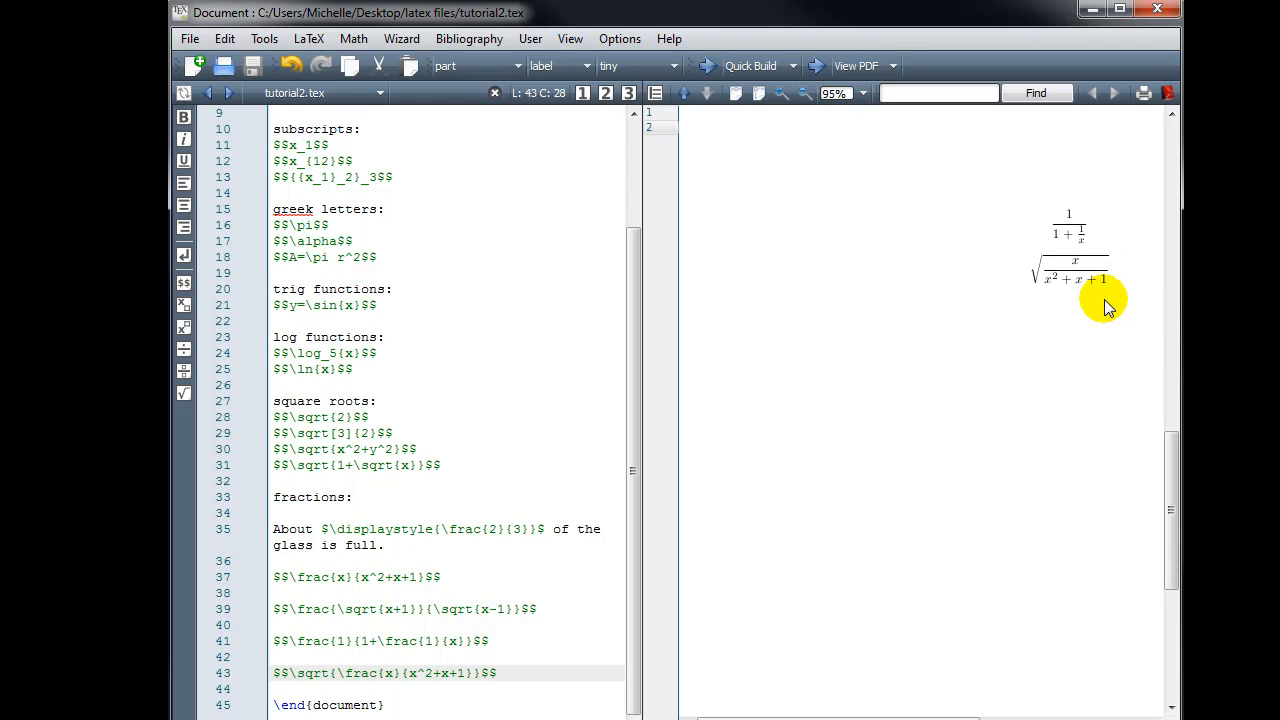